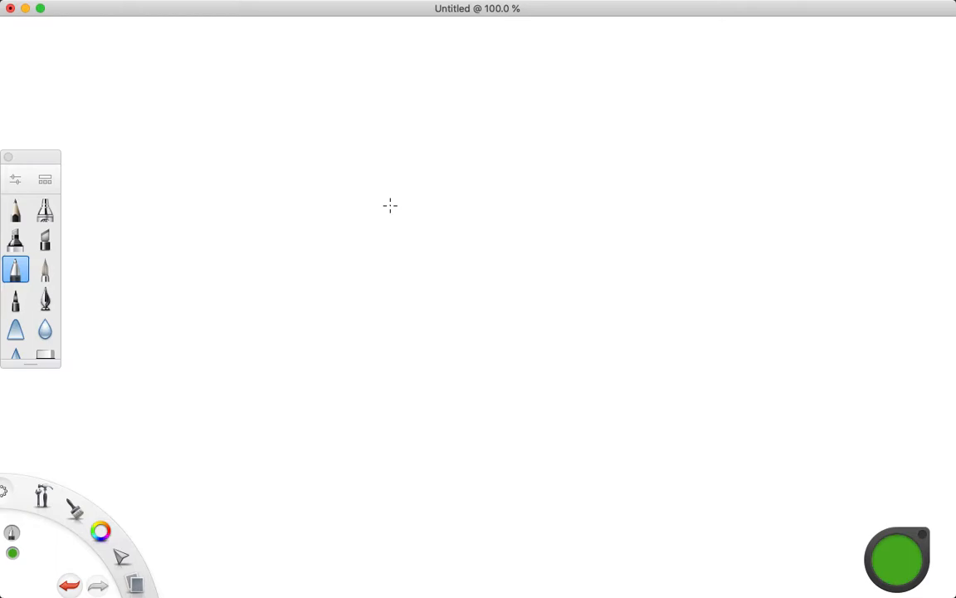
mouse_move(132, 61)
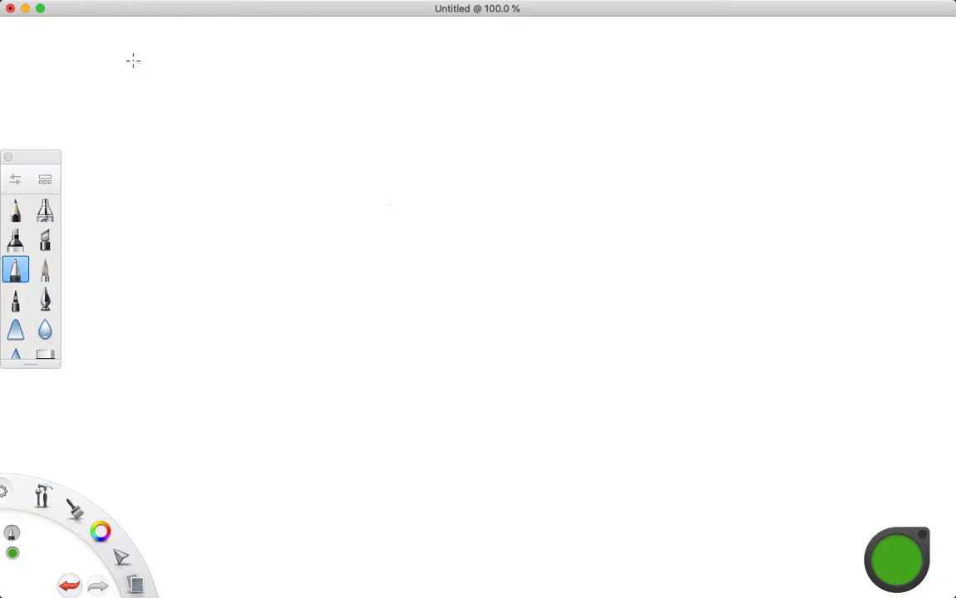
Handwrite the words 'Scientific' and 'notation' in green pen strokes across the canvas top.
left_click_drag(137, 62, 166, 54)
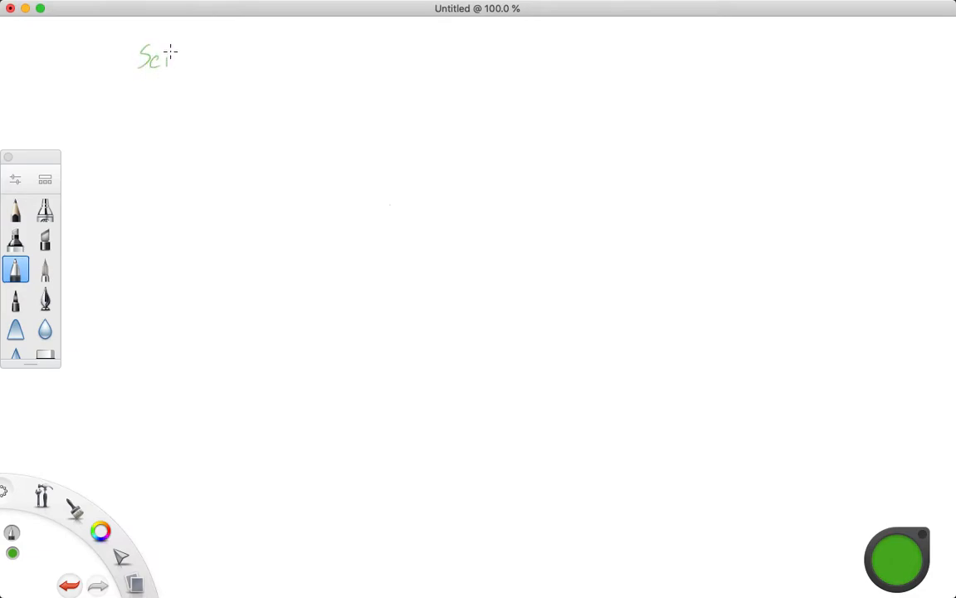
left_click_drag(157, 58, 224, 58)
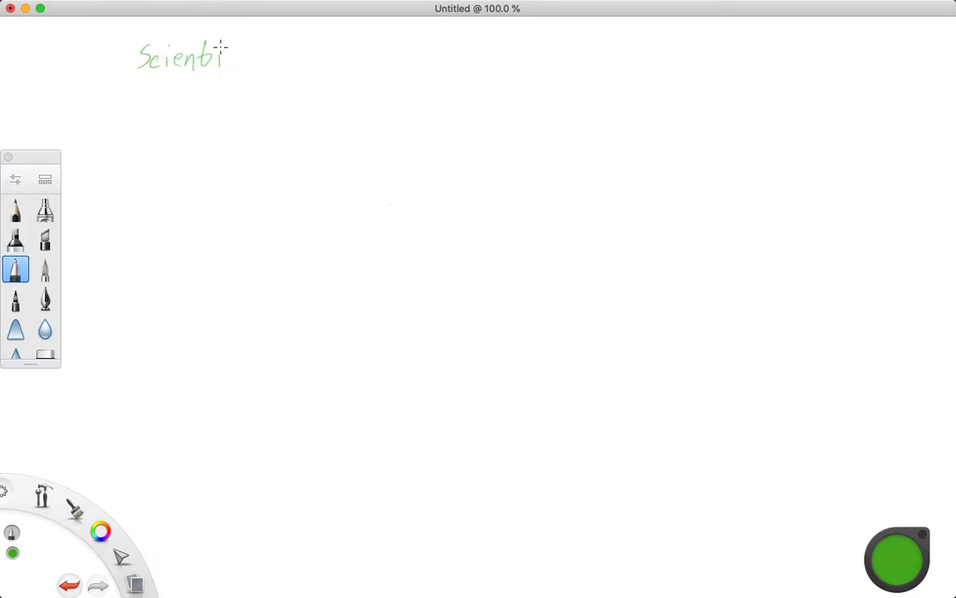
left_click_drag(212, 59, 231, 65)
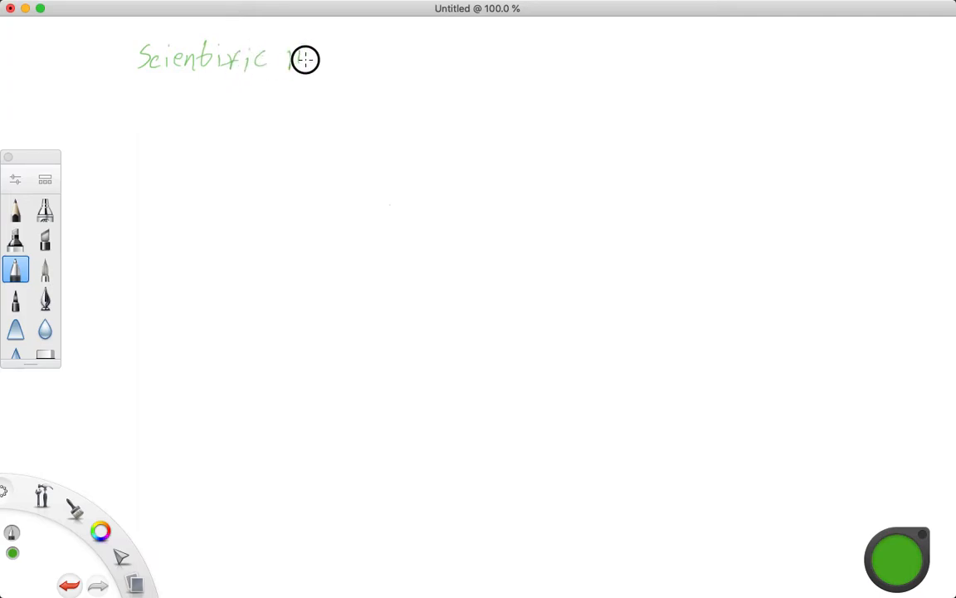
left_click_drag(291, 60, 336, 54)
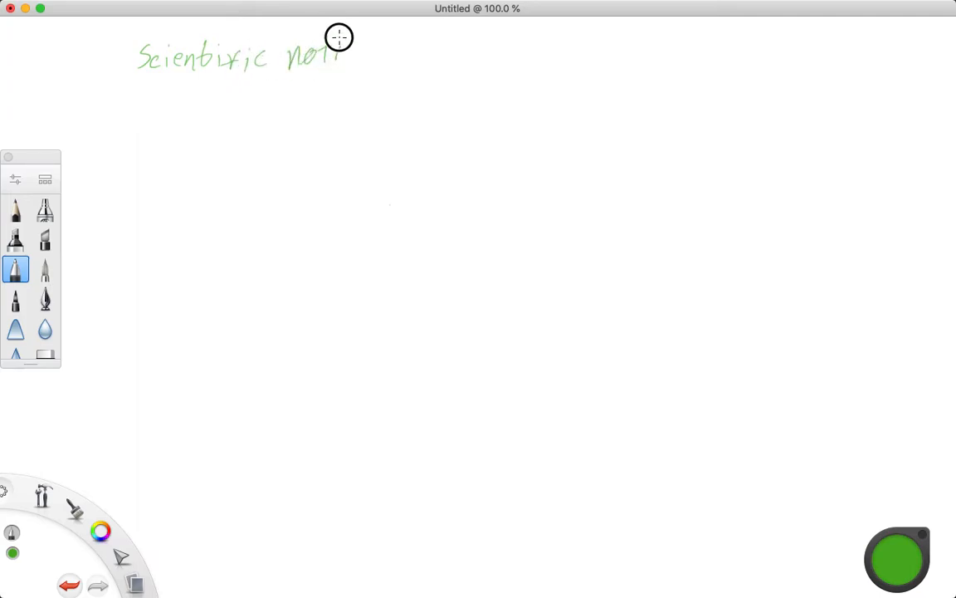
left_click_drag(338, 39, 356, 55)
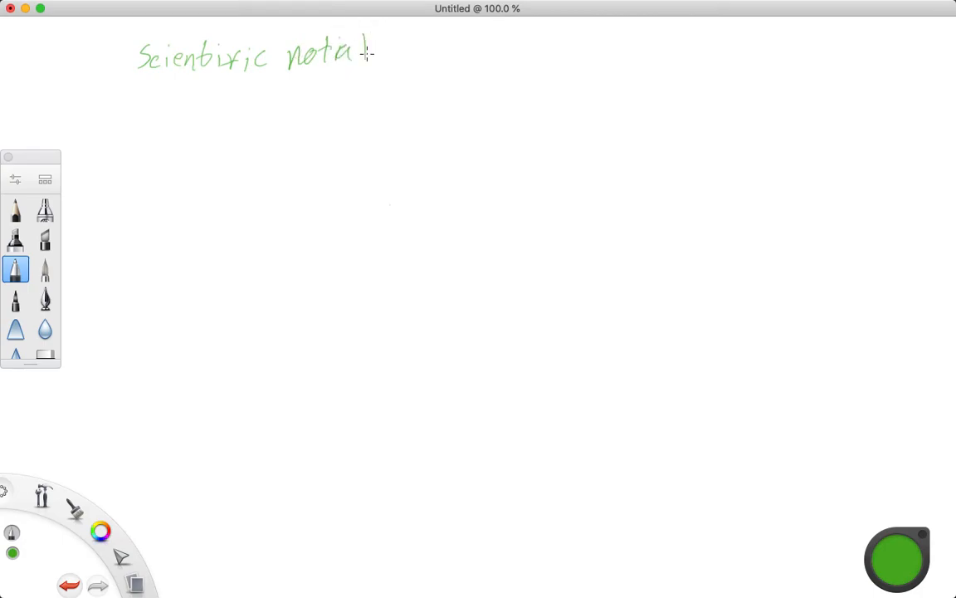
left_click_drag(357, 54, 415, 59)
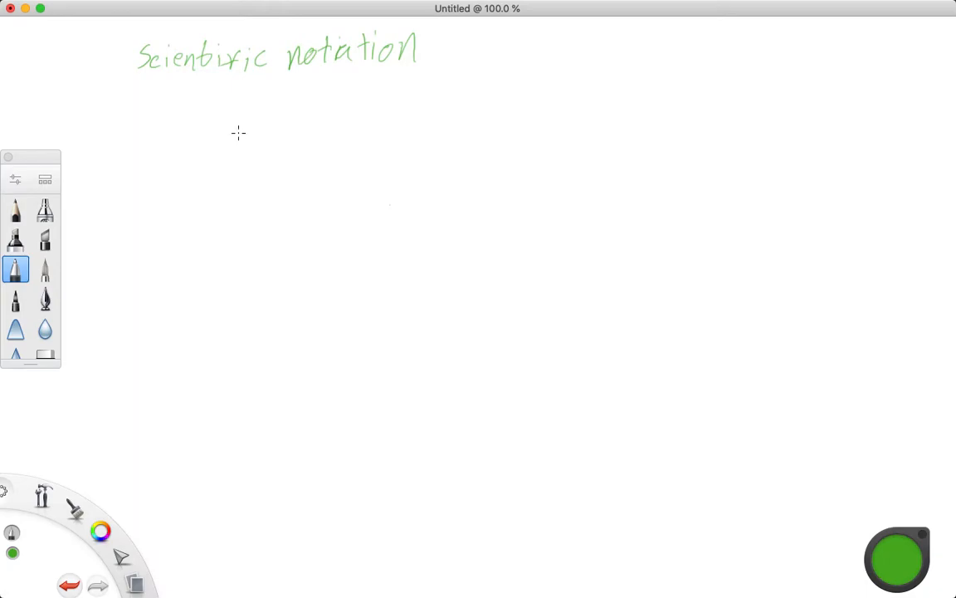
mouse_move(250, 177)
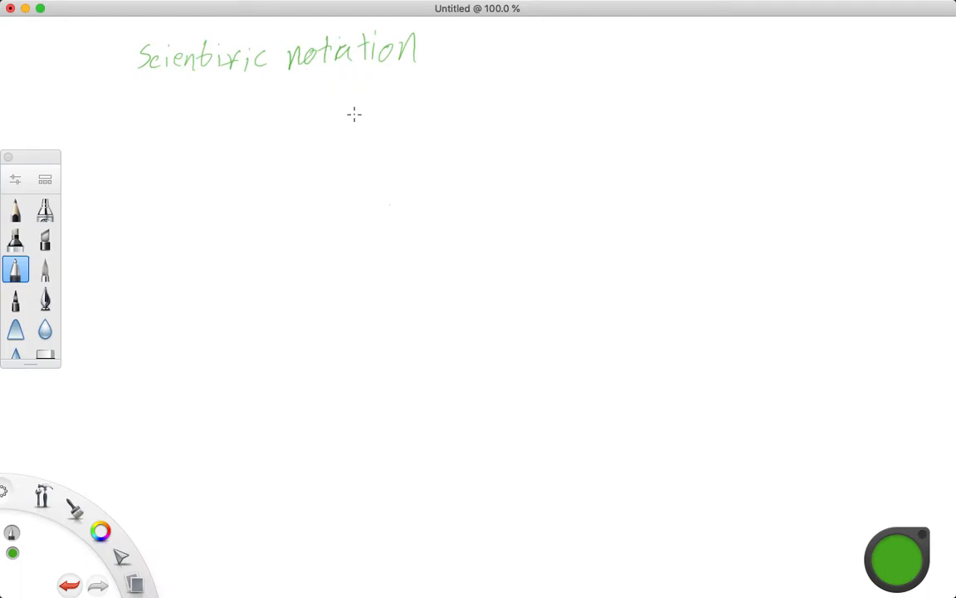
mouse_move(280, 148)
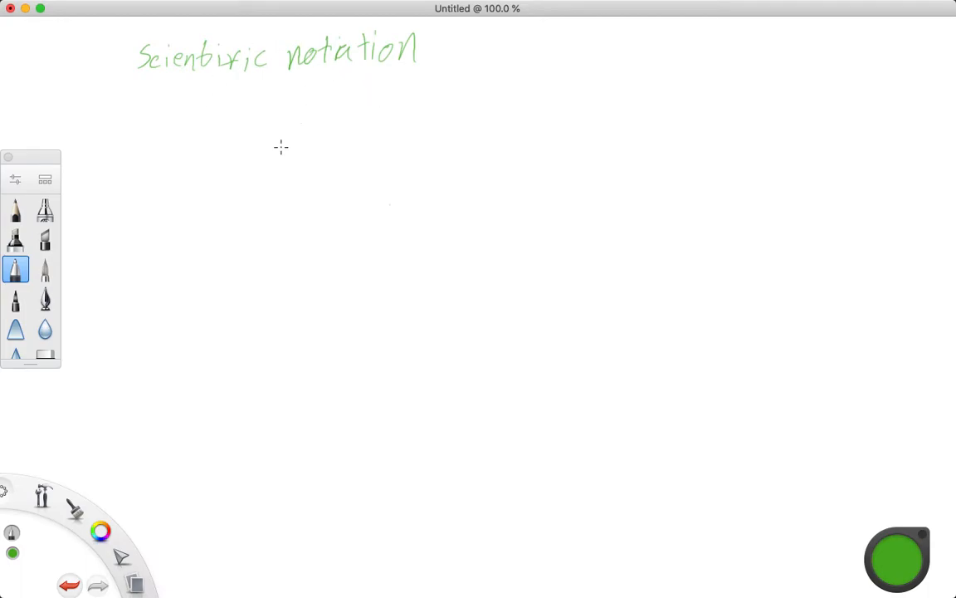
mouse_move(289, 149)
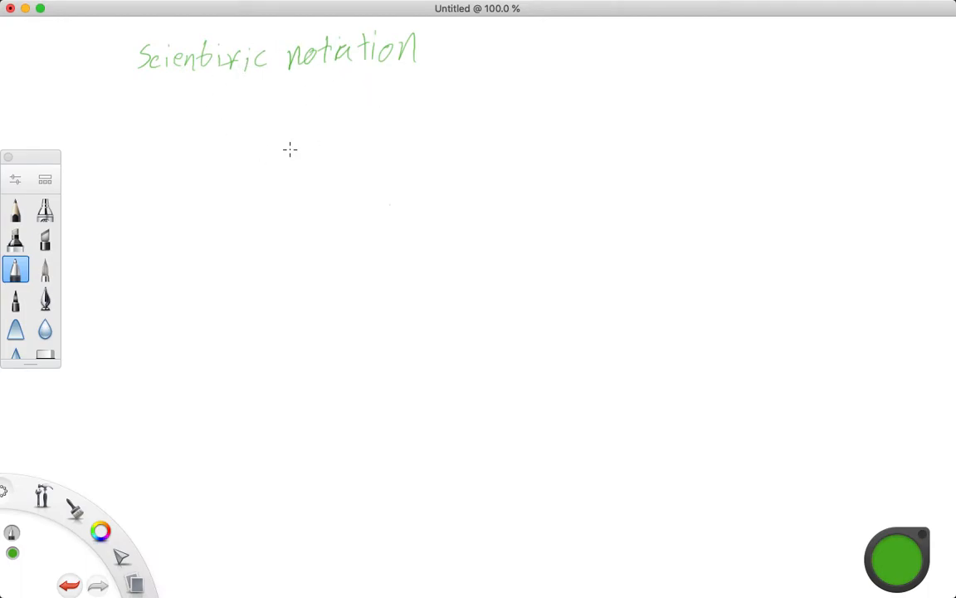
mouse_move(233, 174)
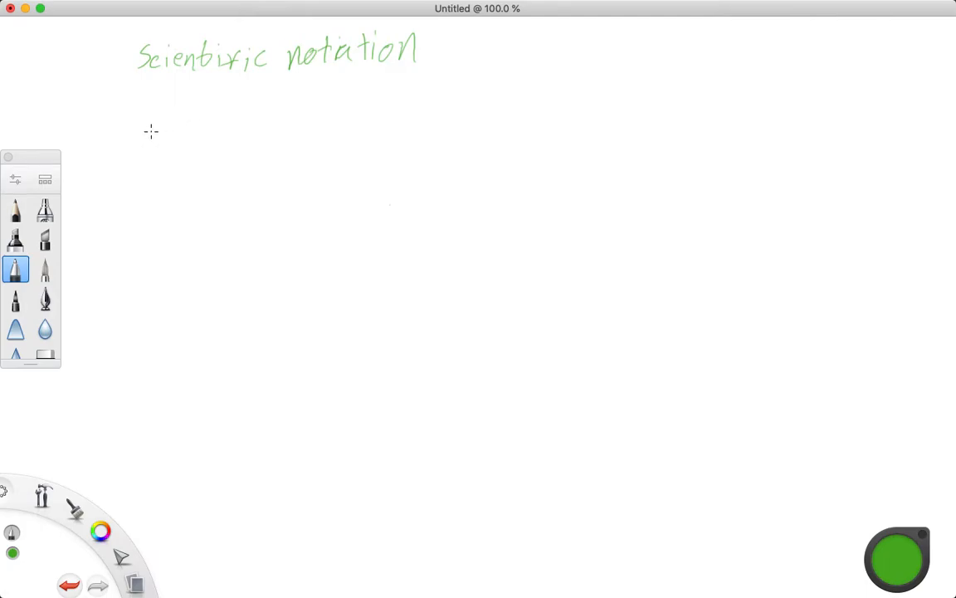
mouse_move(151, 123)
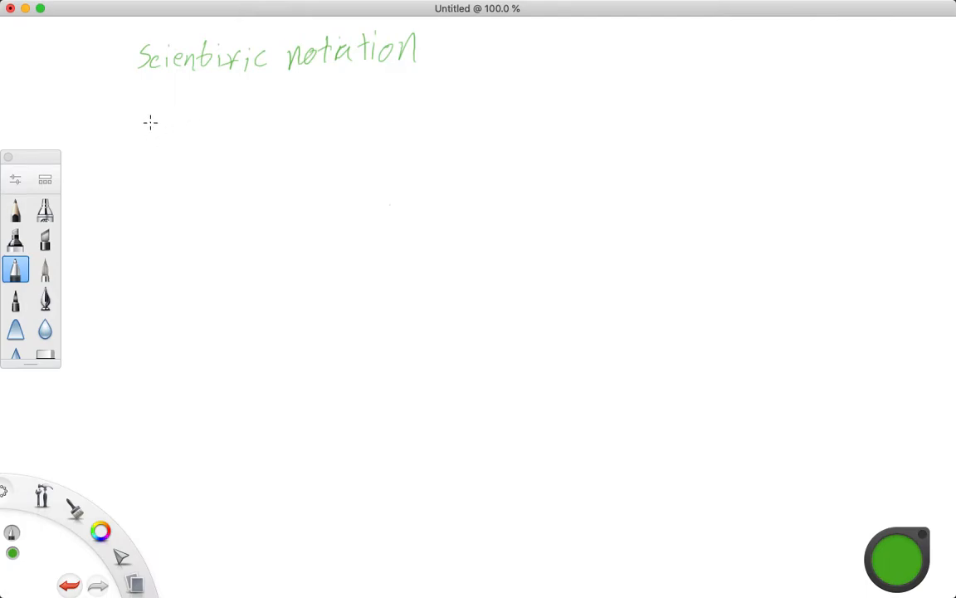
mouse_move(152, 130)
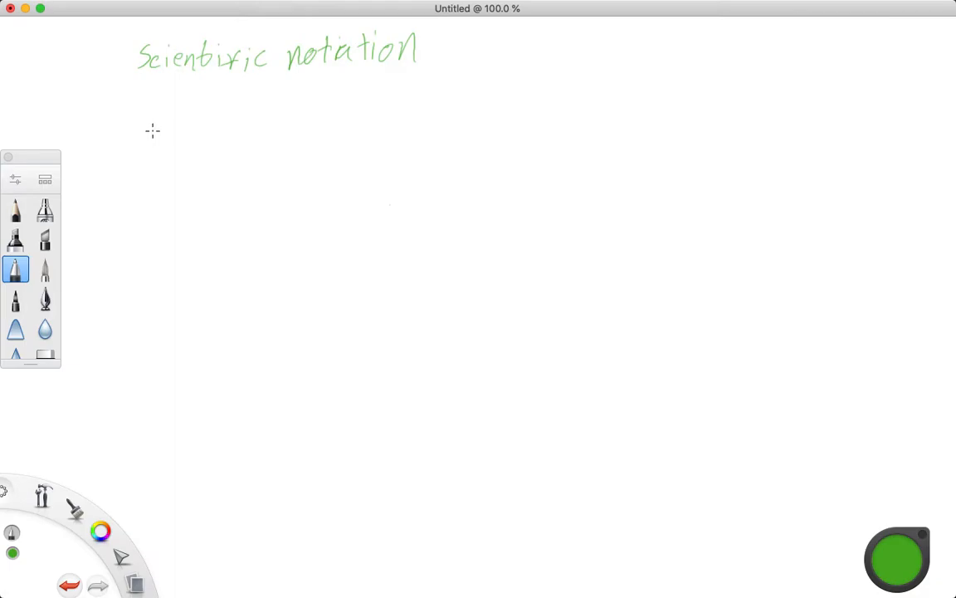
mouse_move(175, 112)
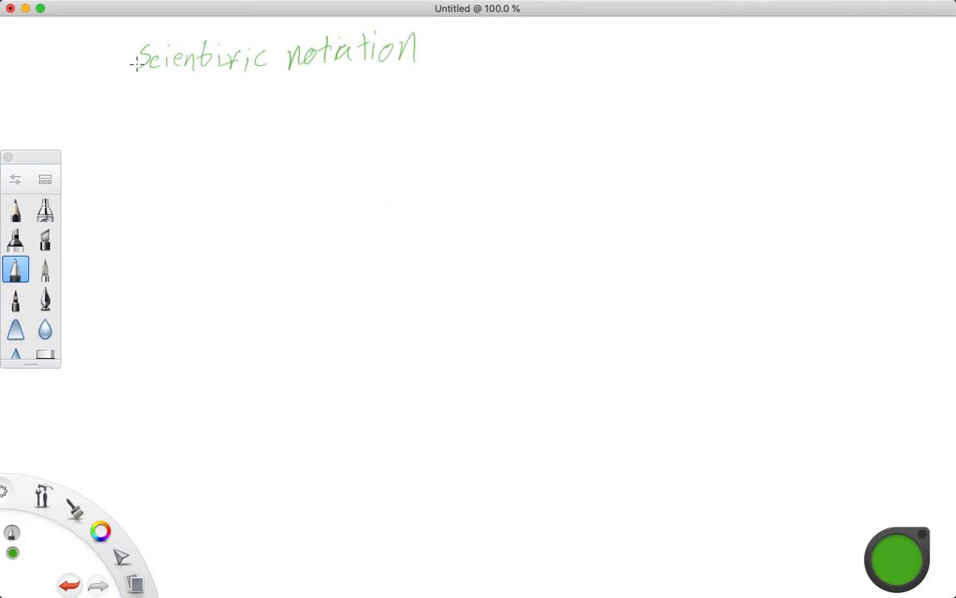
mouse_move(113, 103)
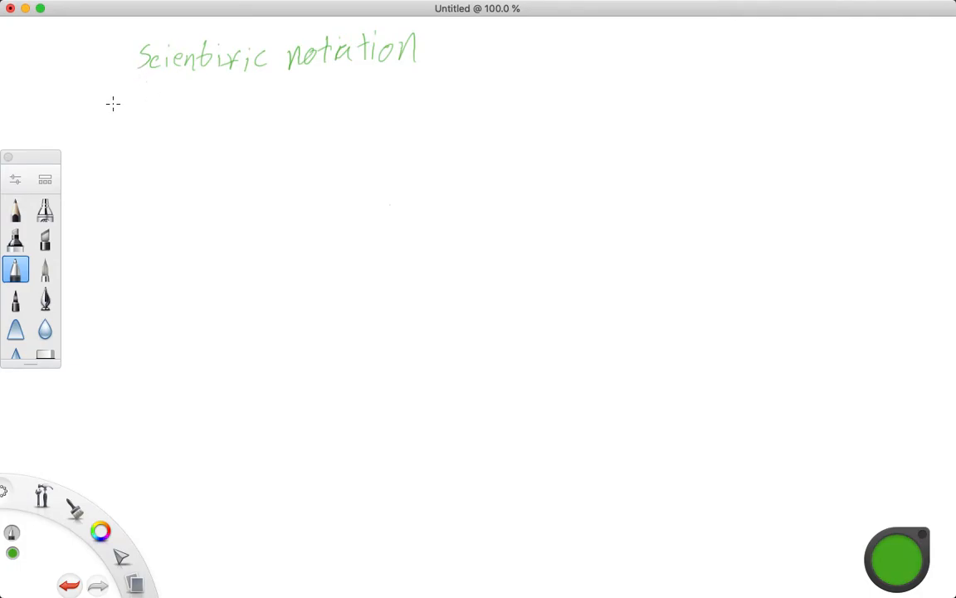
mouse_move(127, 81)
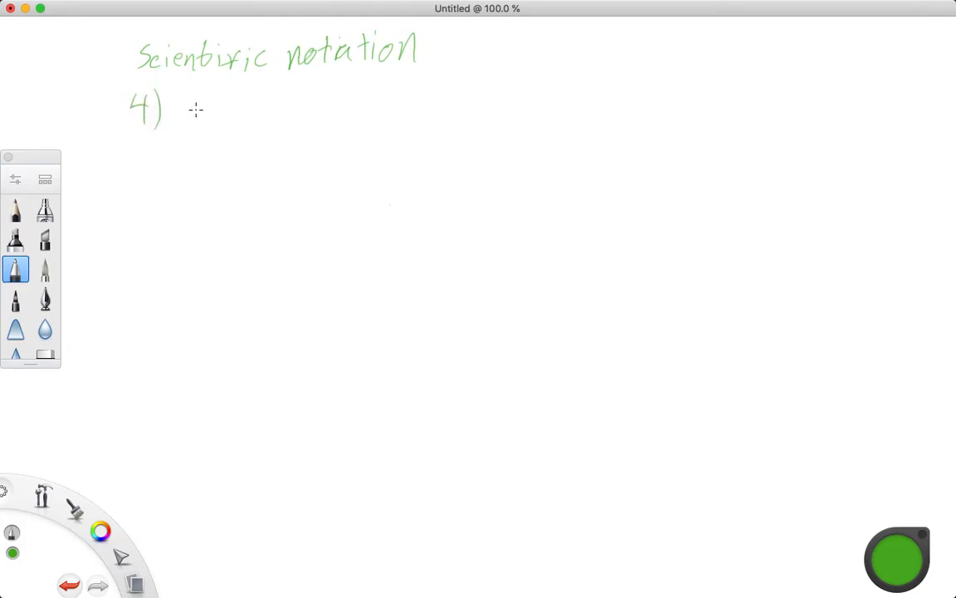
Write 570,000,000,000 digit group by digit group to the right of '4)'.
left_click_drag(178, 120, 195, 99)
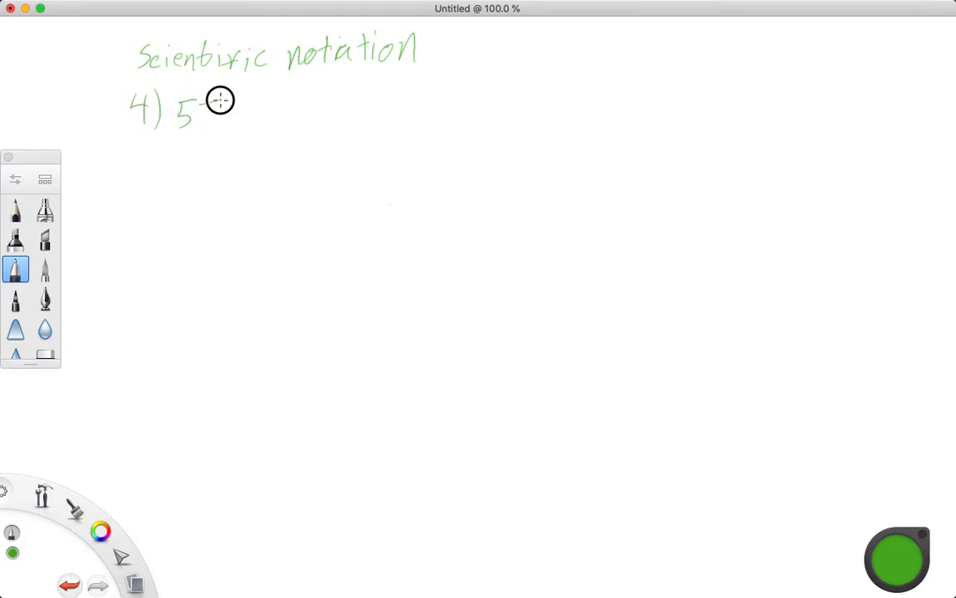
left_click_drag(203, 107, 254, 125)
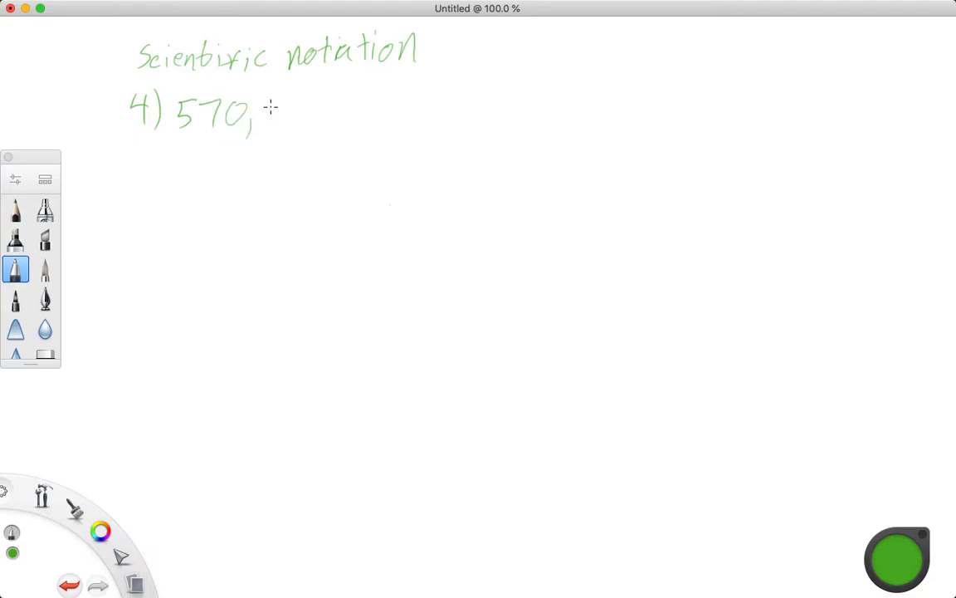
left_click_drag(266, 112, 336, 119)
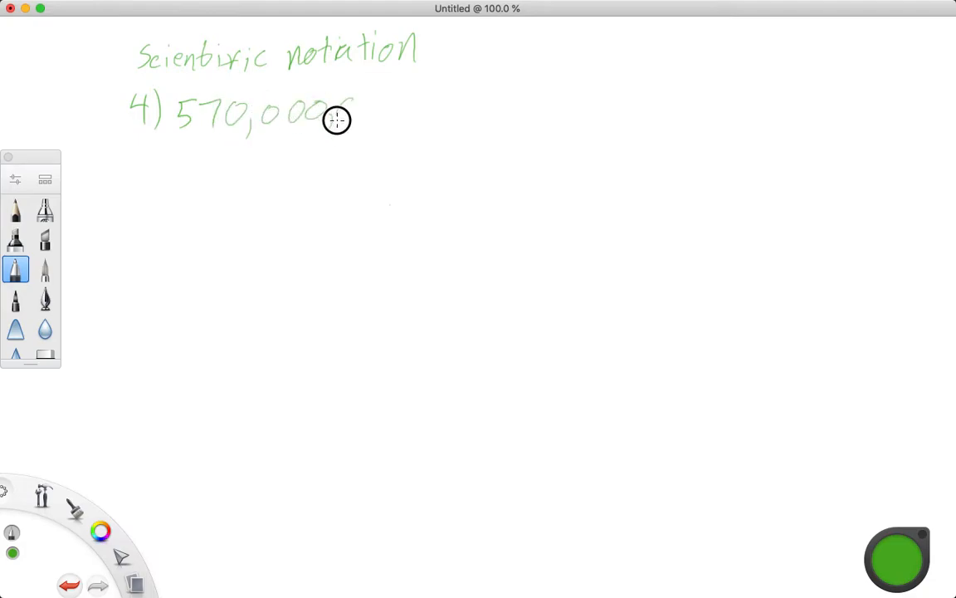
left_click_drag(336, 119, 407, 112)
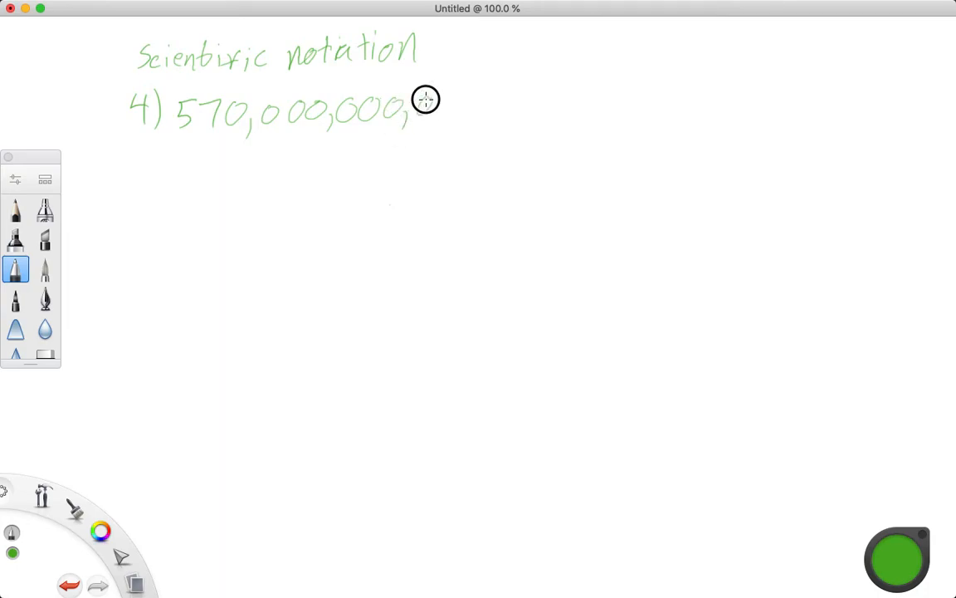
left_click_drag(415, 108, 490, 108)
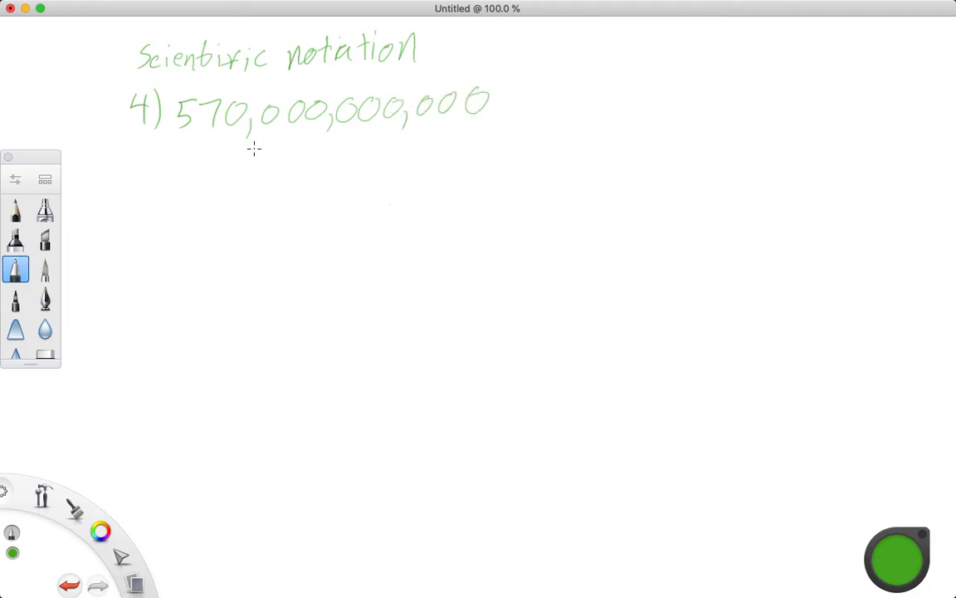
mouse_move(432, 125)
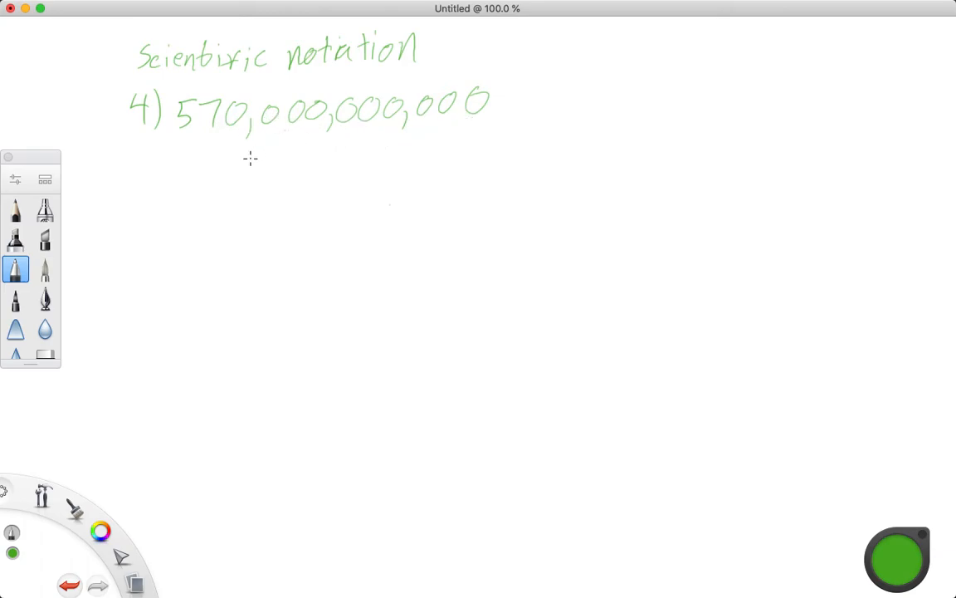
mouse_move(406, 139)
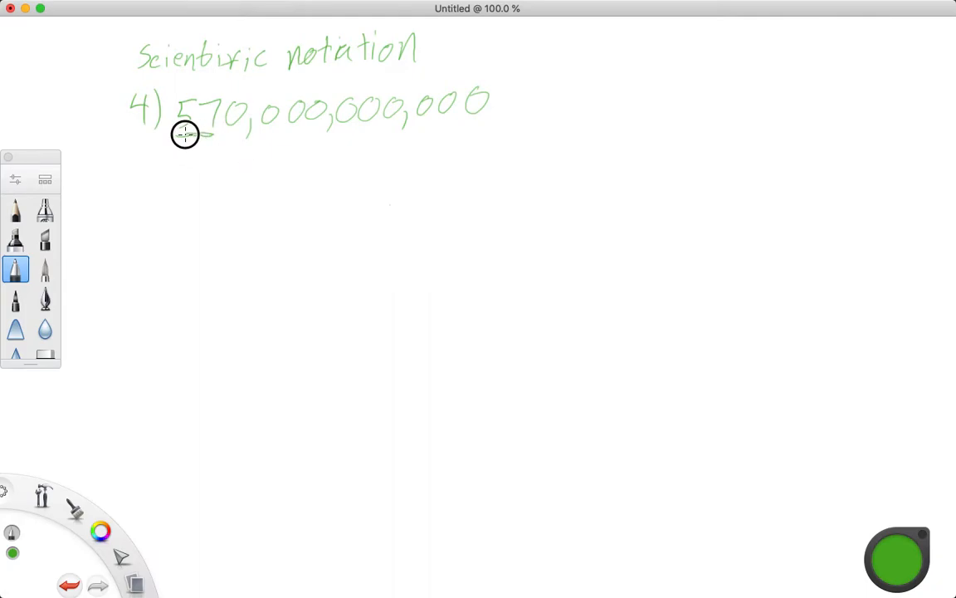
Underline the leading 57 and write 5.7× below the large number.
left_click_drag(175, 133, 214, 134)
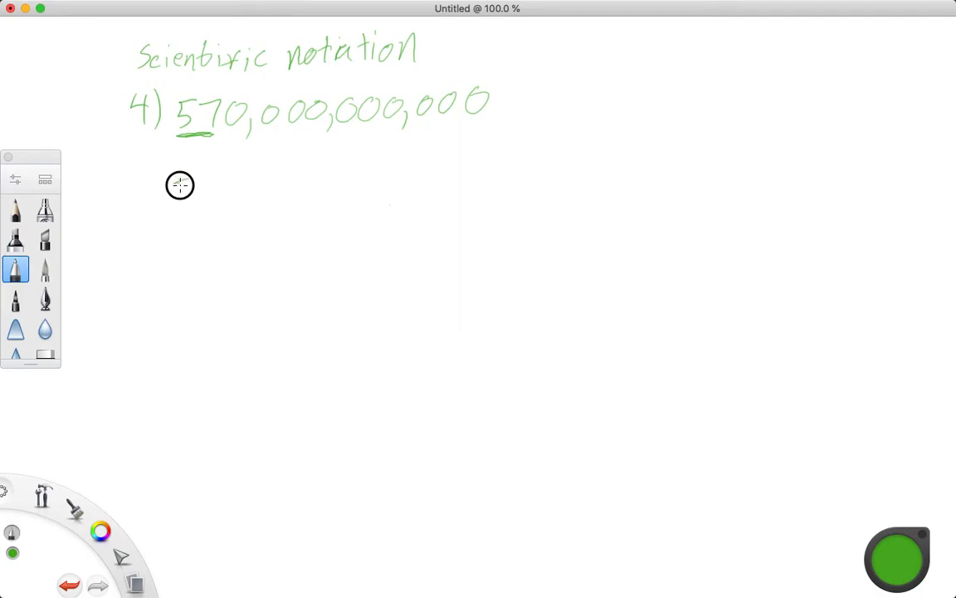
left_click_drag(180, 185, 197, 202)
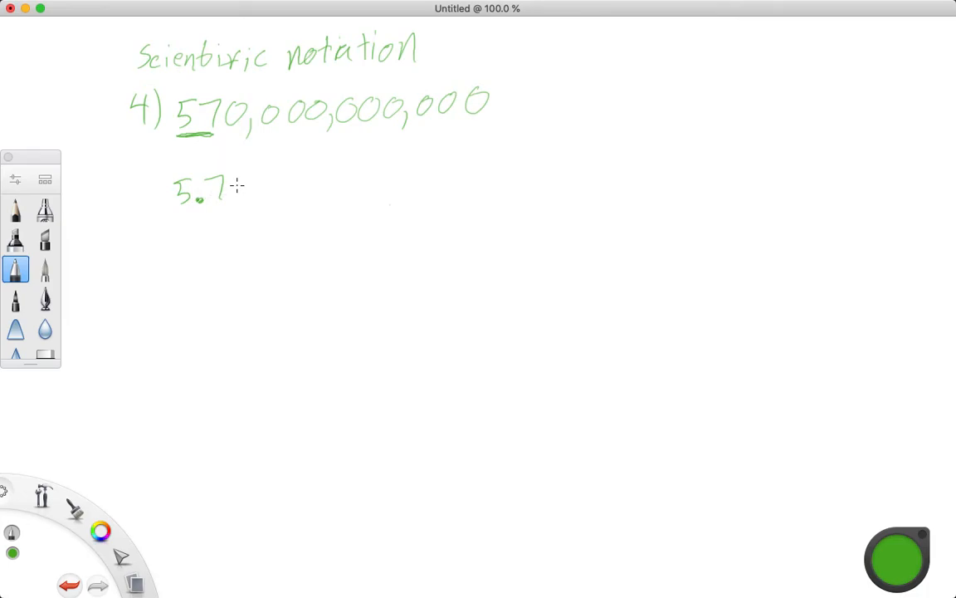
left_click_drag(240, 199, 253, 178)
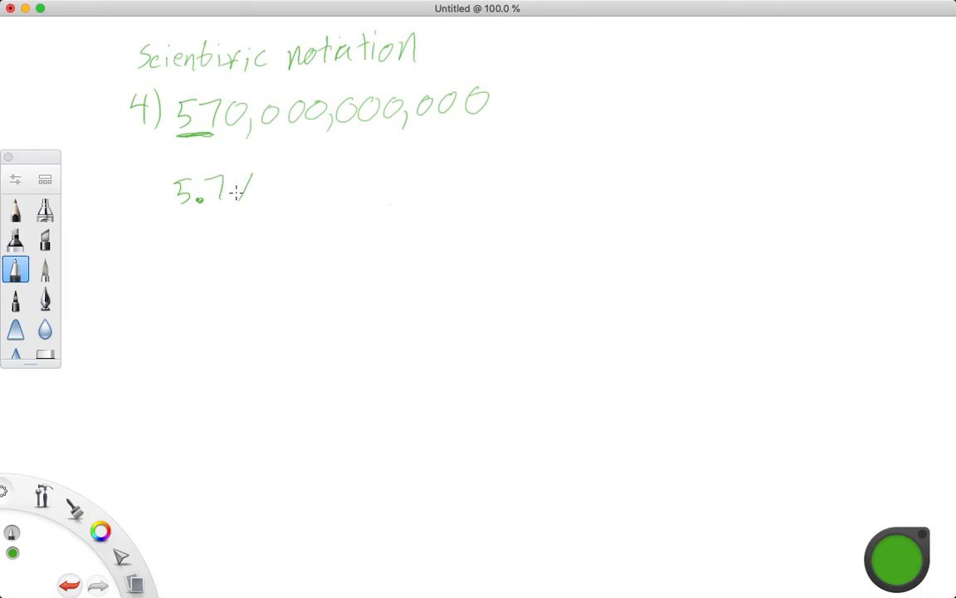
left_click_drag(237, 186, 295, 186)
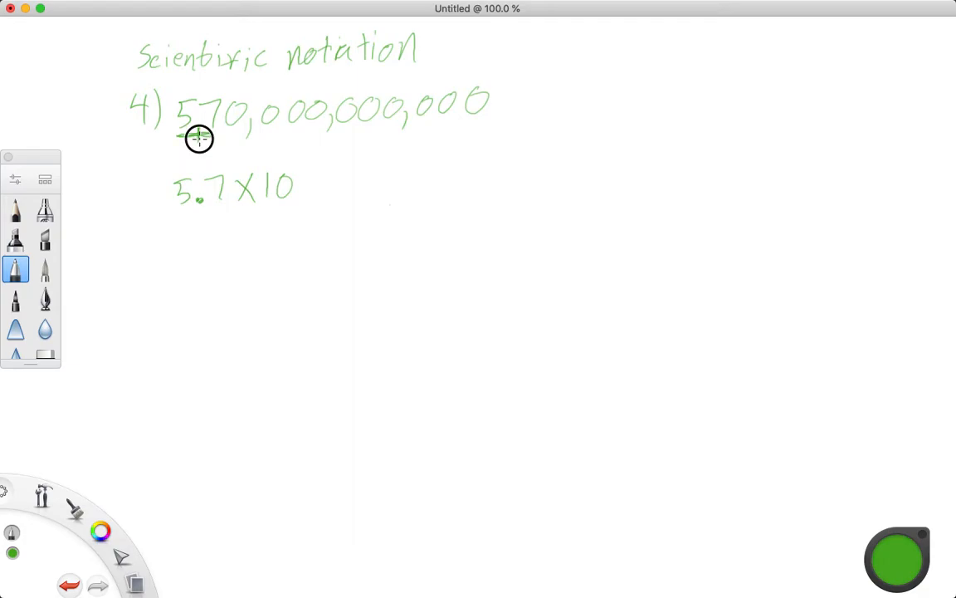
Draw hop loops under the digits to the last zero, then add exponent 11 to 5.7×10.
left_click_drag(199, 139, 250, 136)
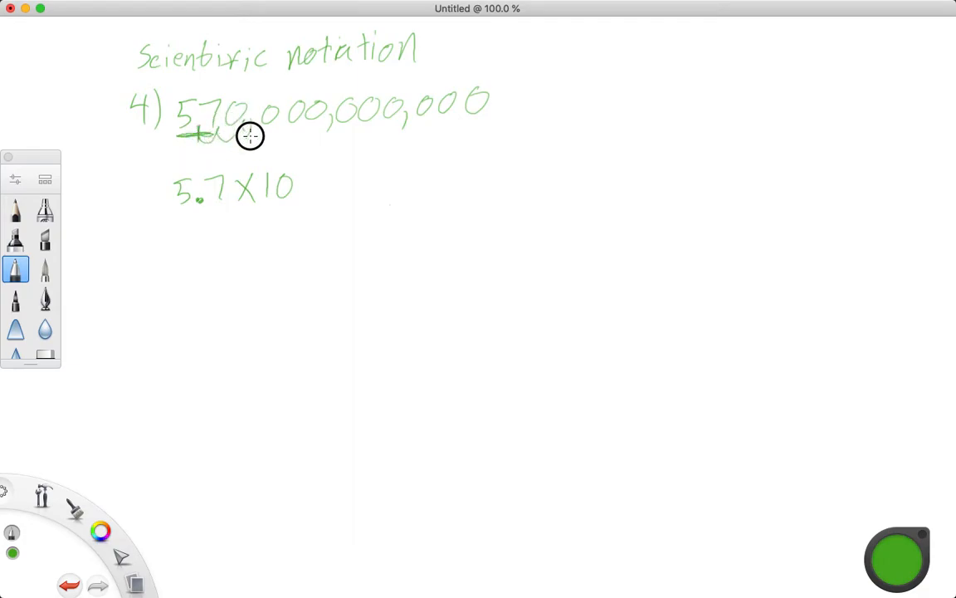
left_click_drag(249, 137, 324, 116)
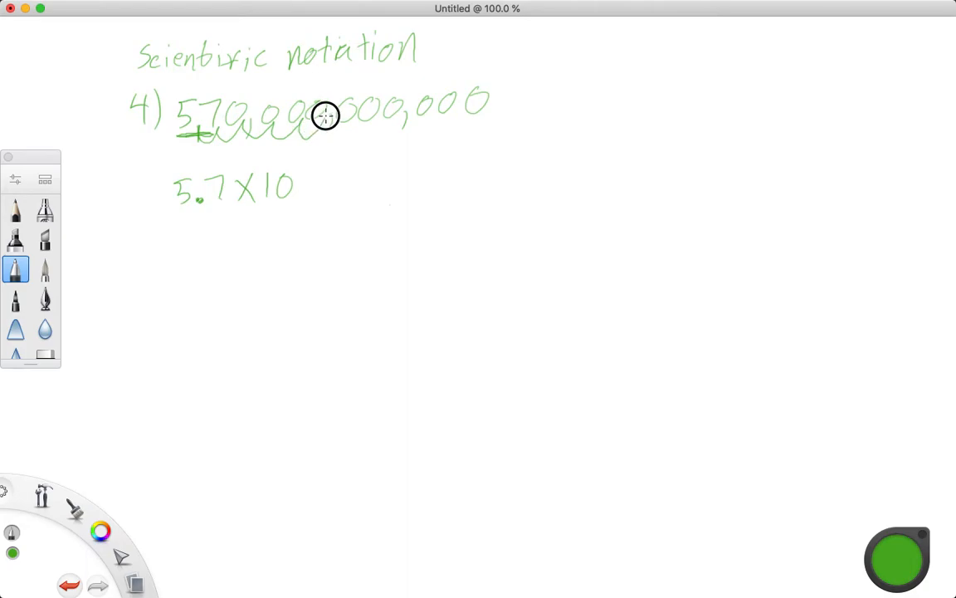
left_click_drag(324, 115, 391, 131)
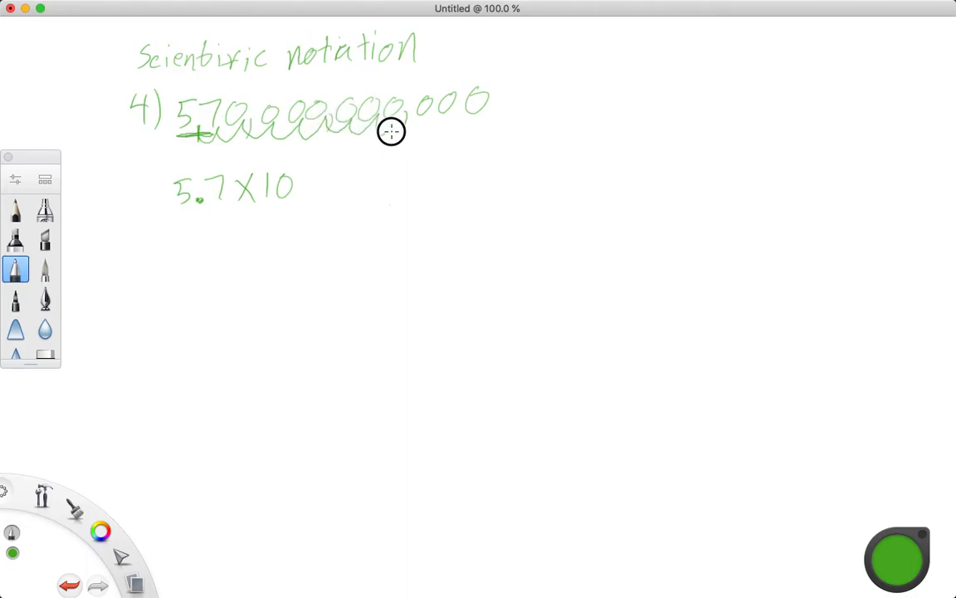
left_click_drag(391, 130, 453, 110)
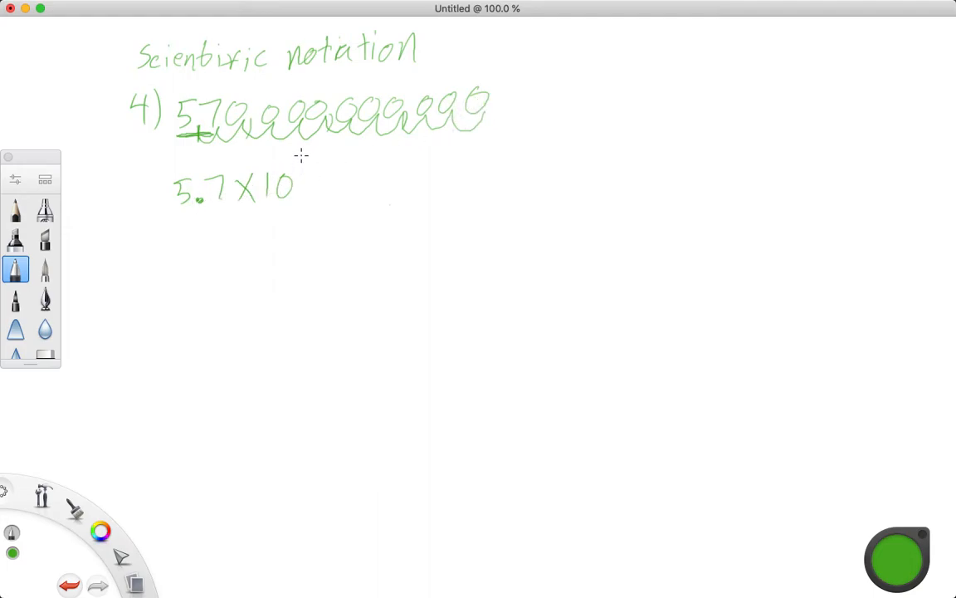
left_click_drag(303, 154, 314, 170)
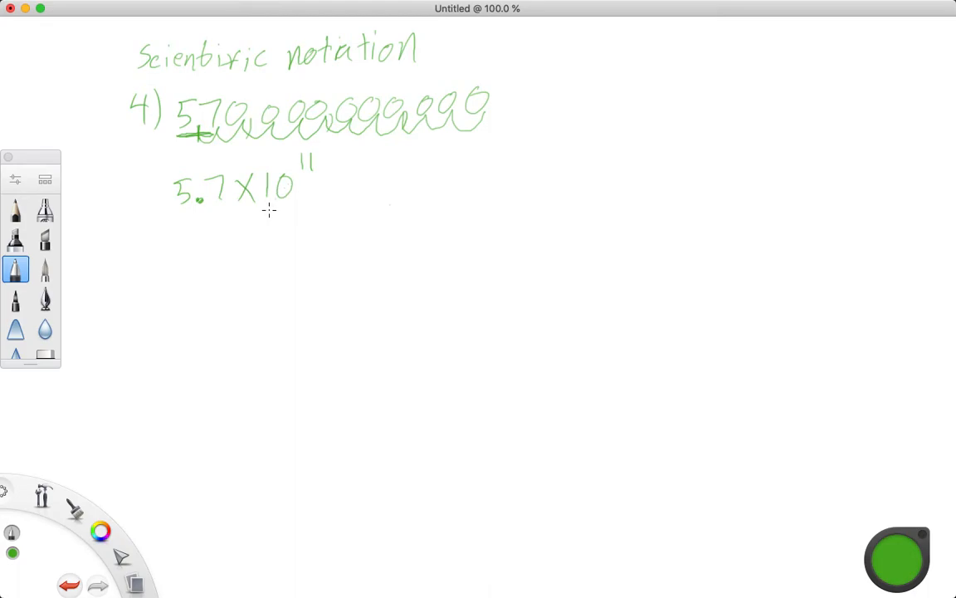
mouse_move(299, 218)
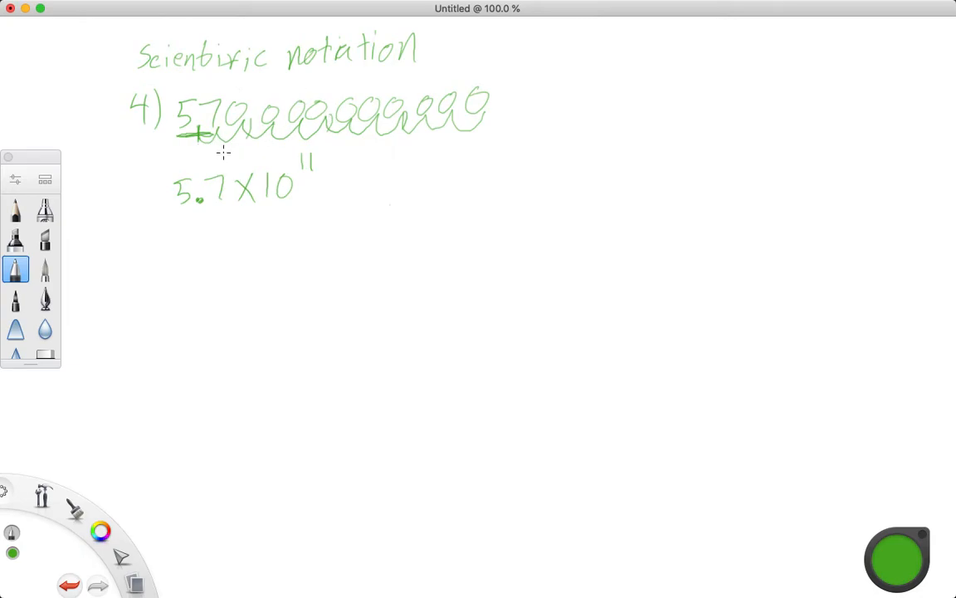
mouse_move(250, 263)
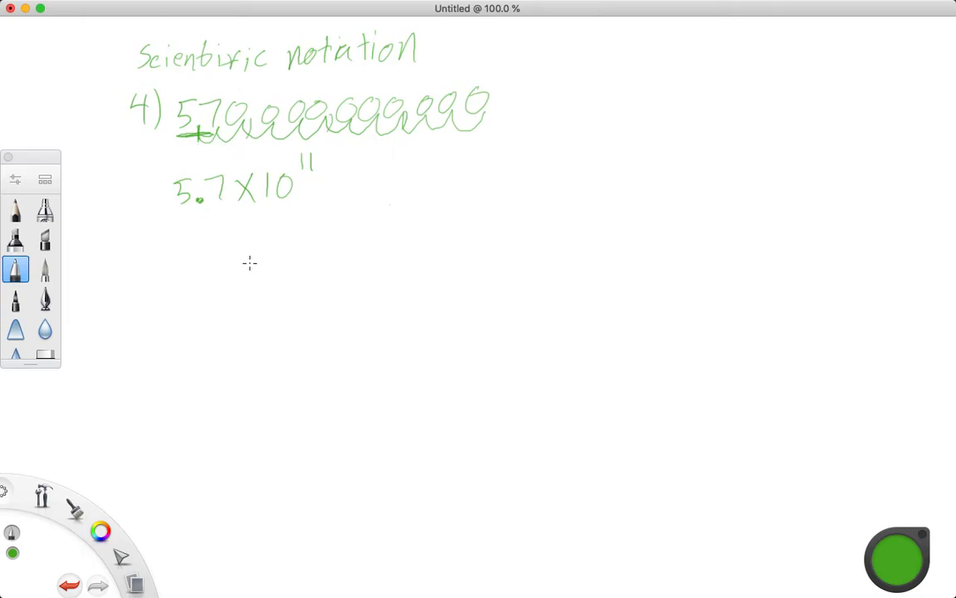
mouse_move(146, 206)
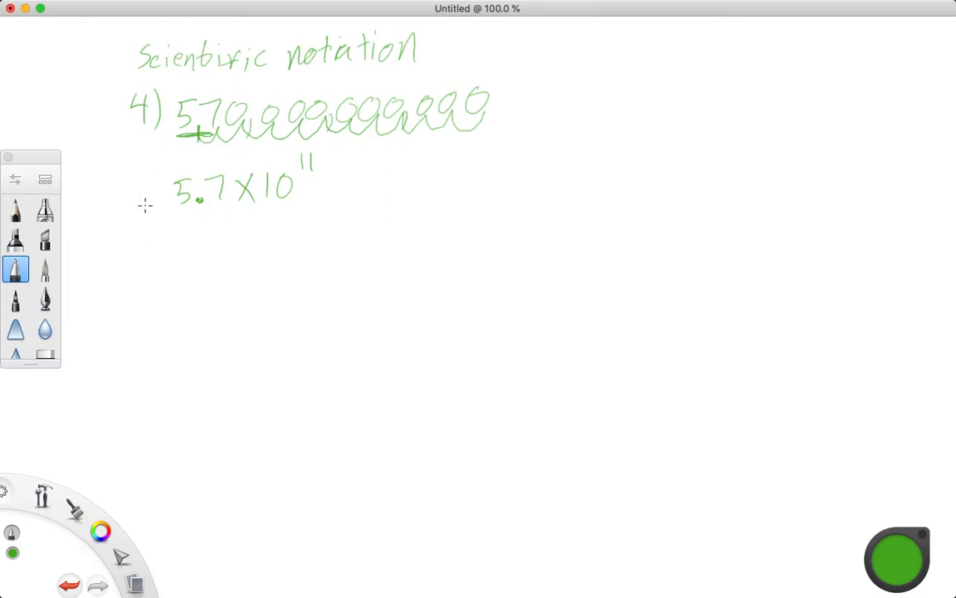
mouse_move(384, 152)
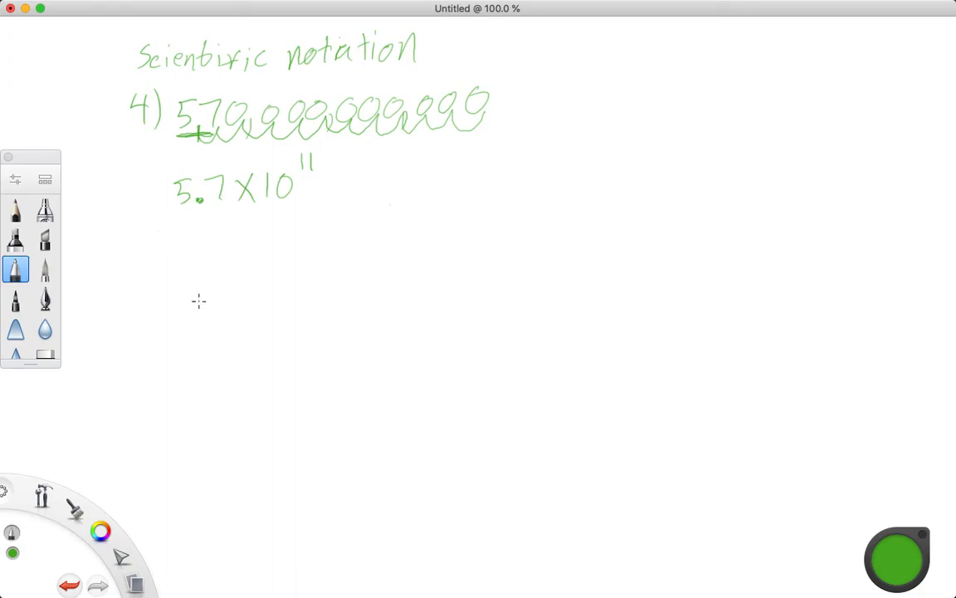
mouse_move(175, 257)
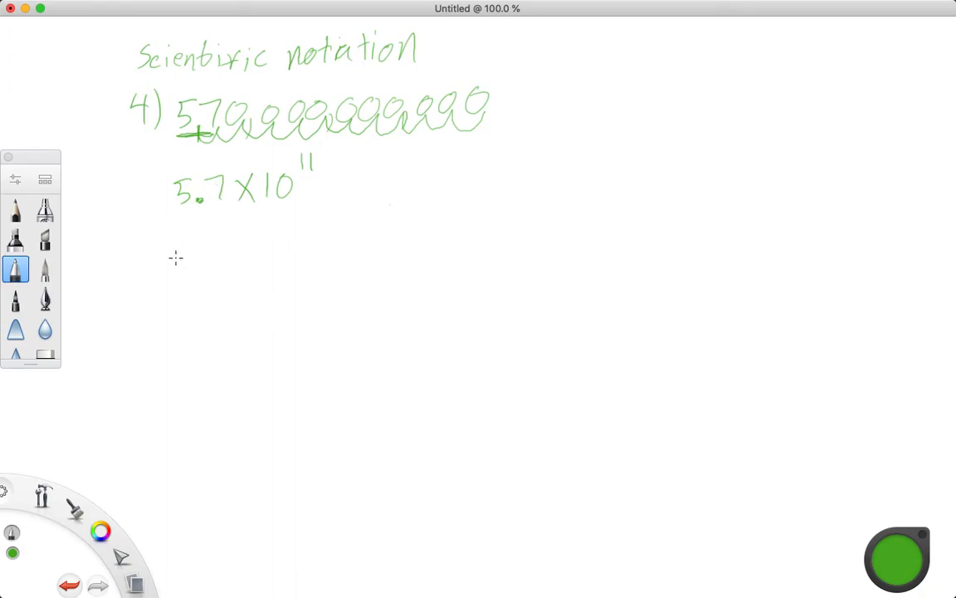
mouse_move(187, 243)
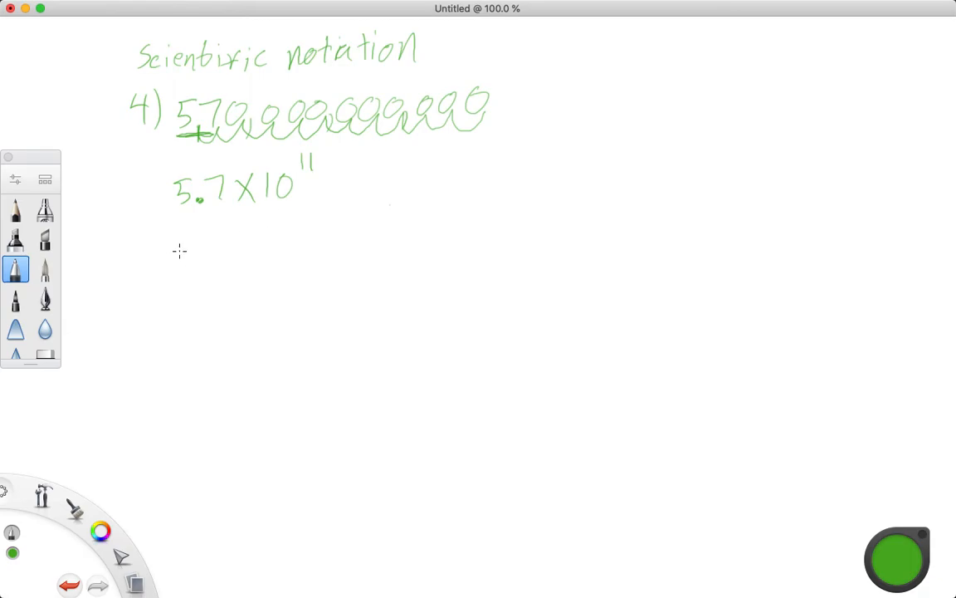
Write 1×10² and then 8.9×10¹ on the lines below 5.7×10¹¹.
left_click_drag(181, 249, 206, 261)
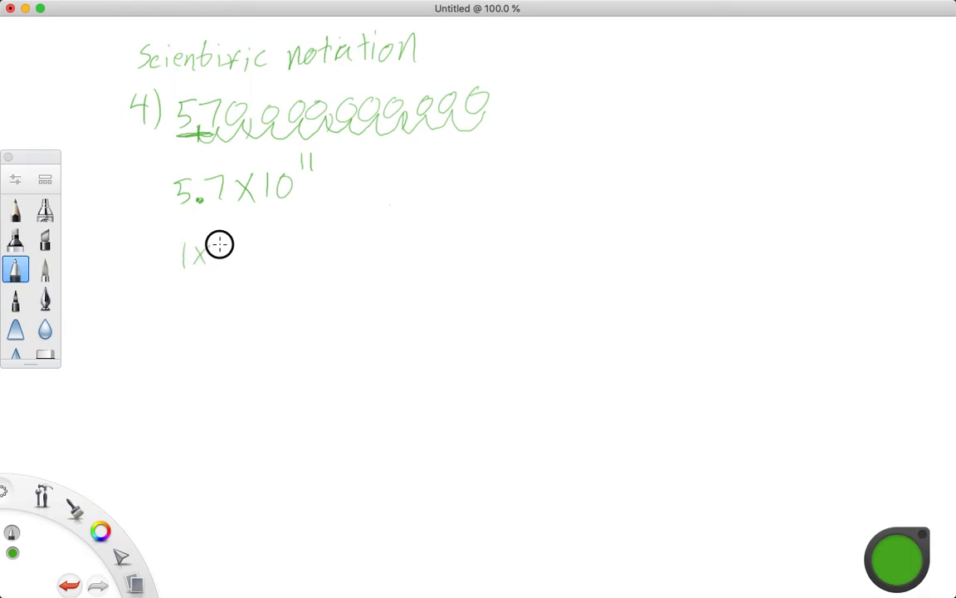
left_click_drag(232, 258, 253, 237)
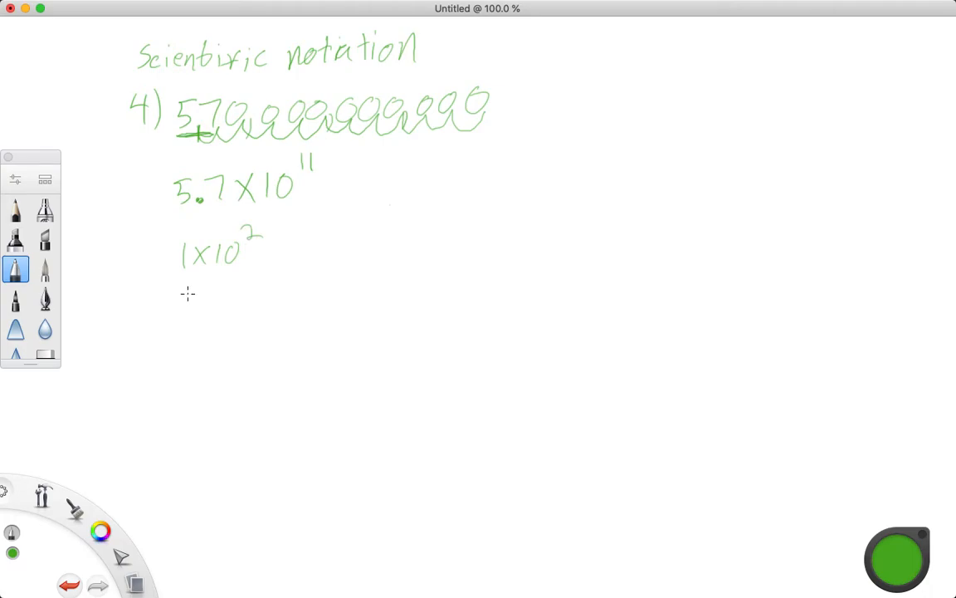
mouse_move(202, 293)
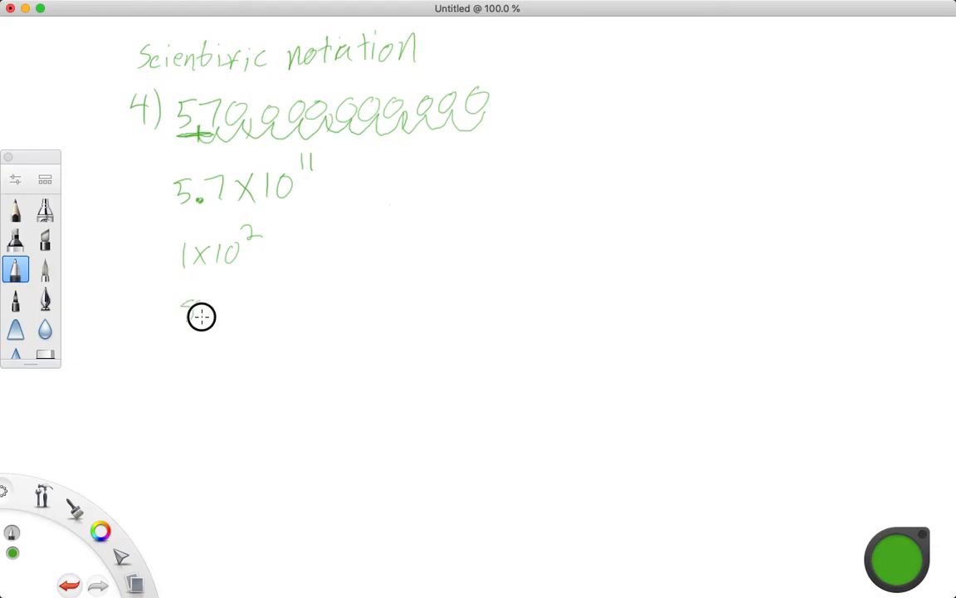
left_click_drag(186, 311, 253, 296)
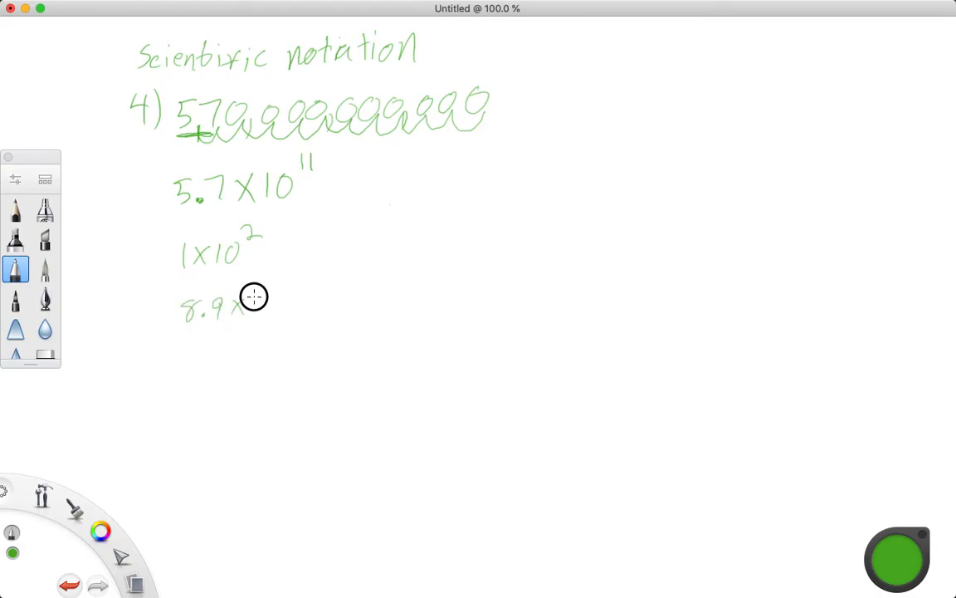
left_click_drag(249, 303, 278, 286)
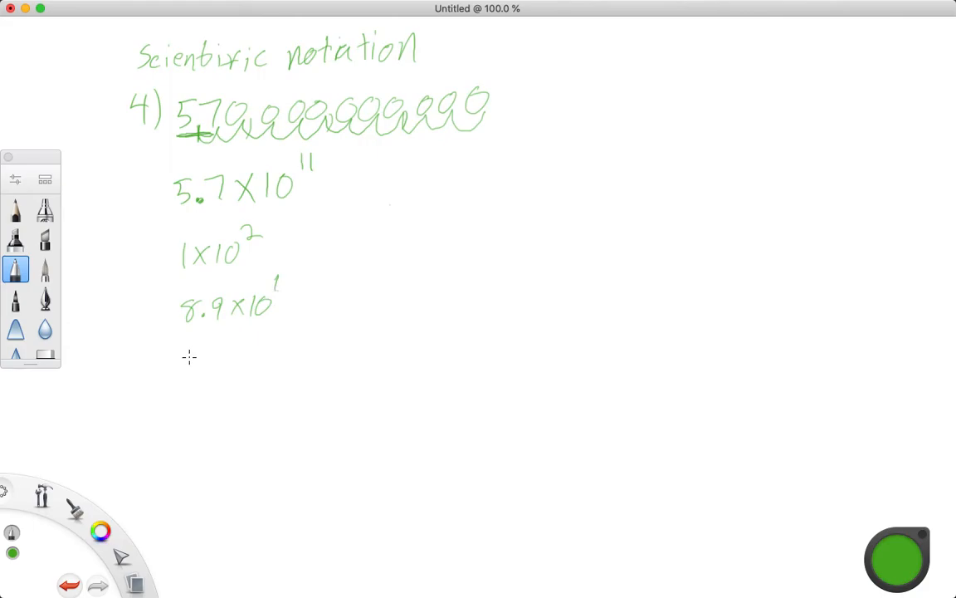
mouse_move(188, 357)
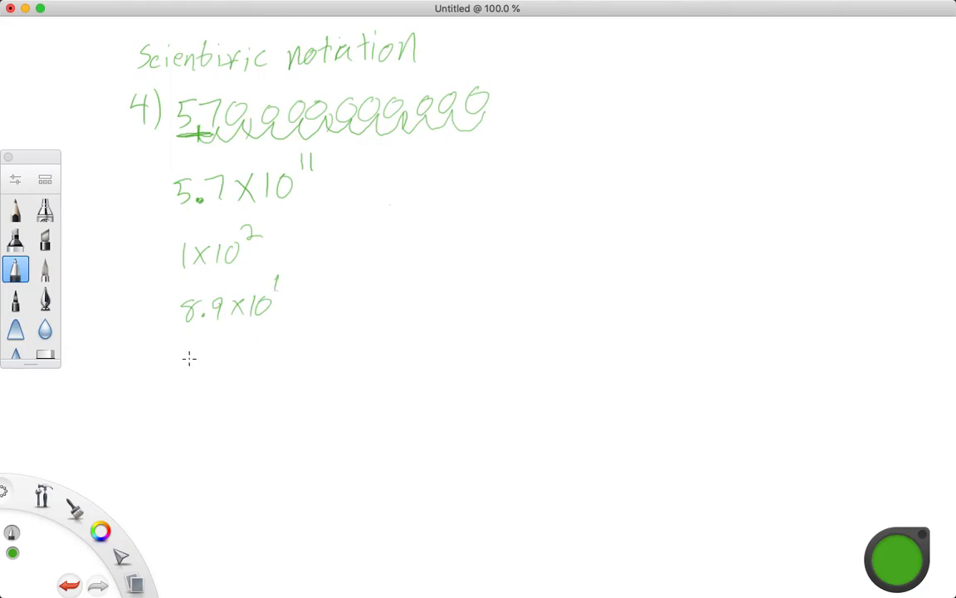
mouse_move(228, 338)
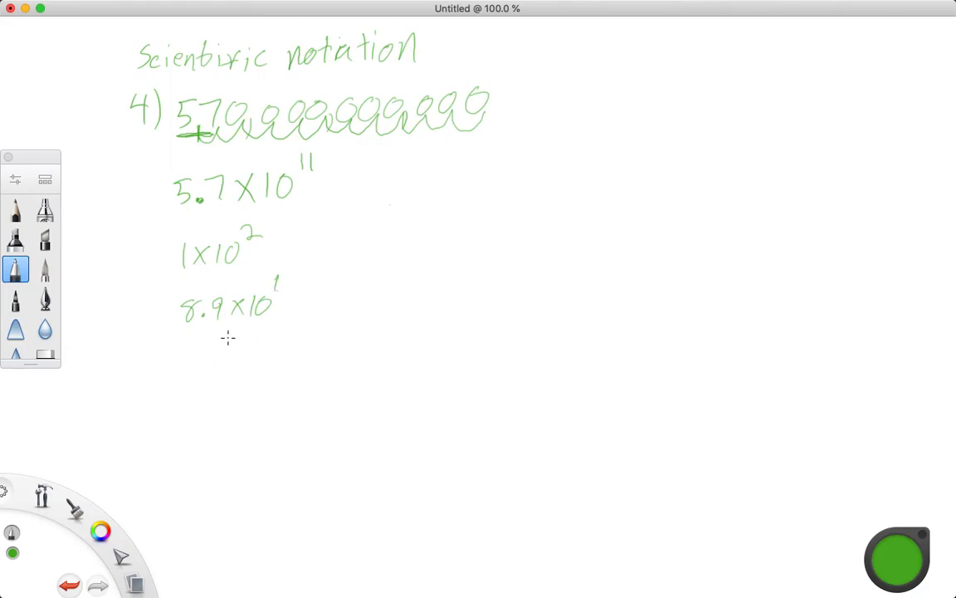
mouse_move(184, 358)
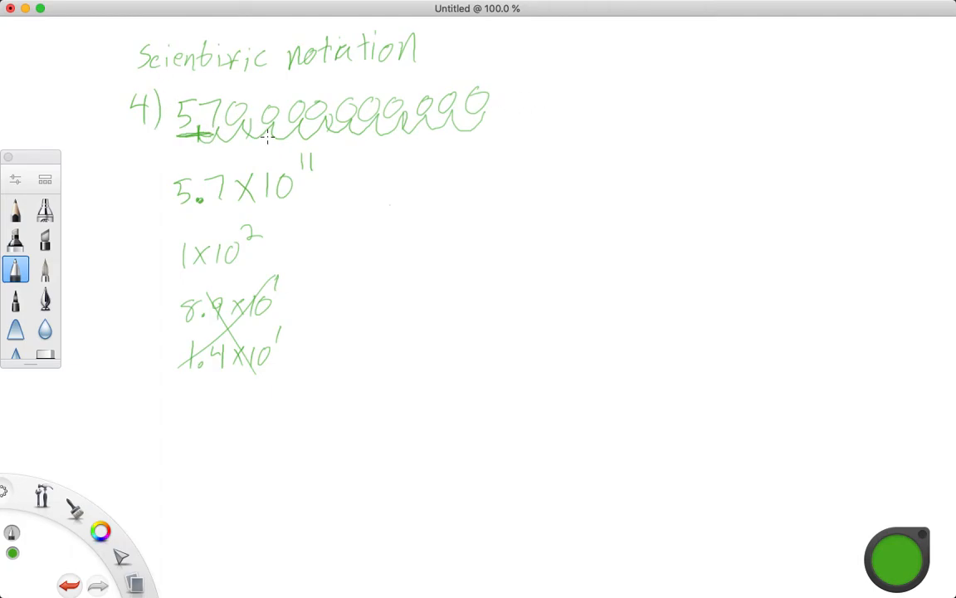
mouse_move(231, 199)
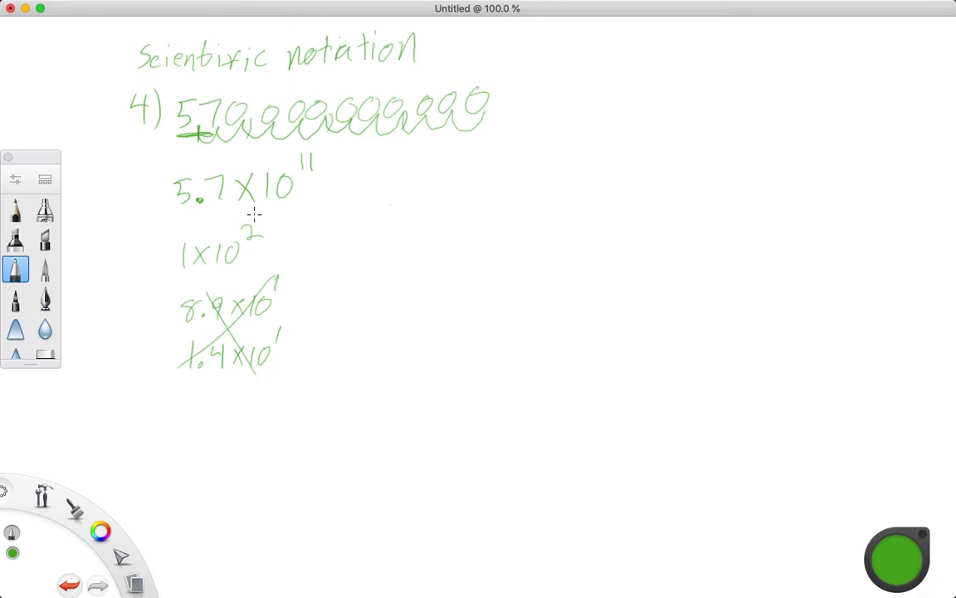
mouse_move(230, 202)
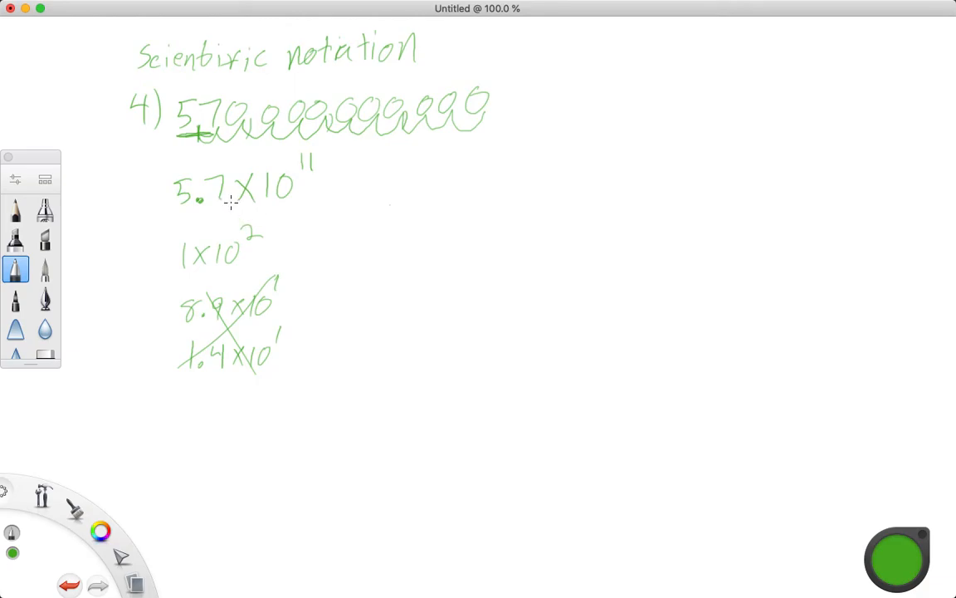
mouse_move(290, 266)
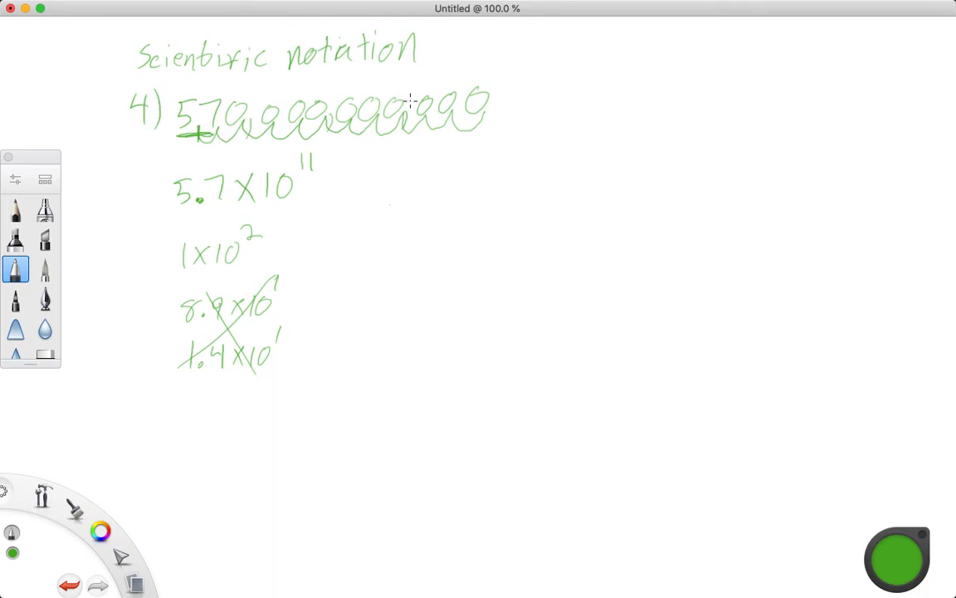
mouse_move(569, 101)
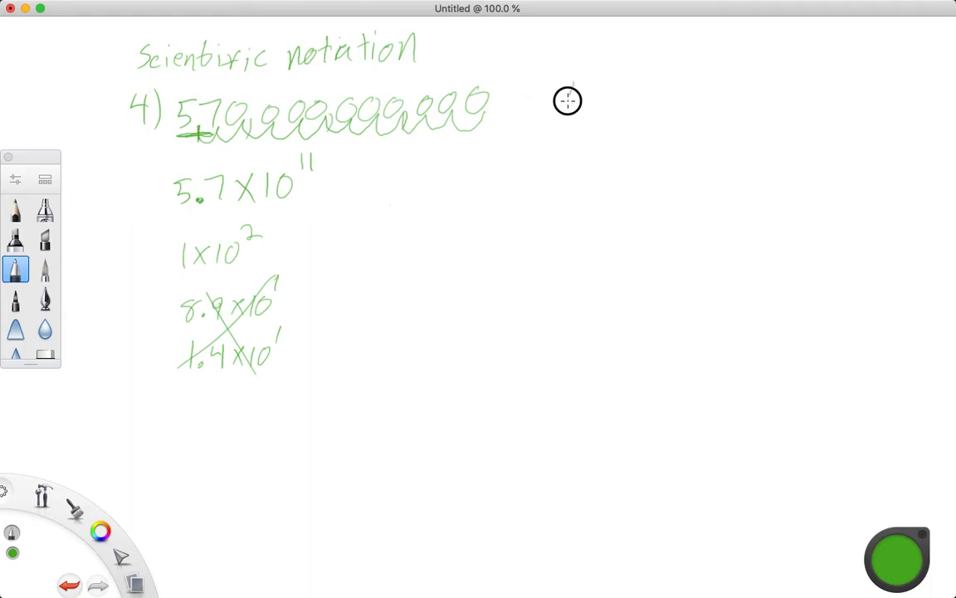
Label problem 10) on the right and write 5×10⁶ grams after it.
left_click_drag(567, 101, 615, 96)
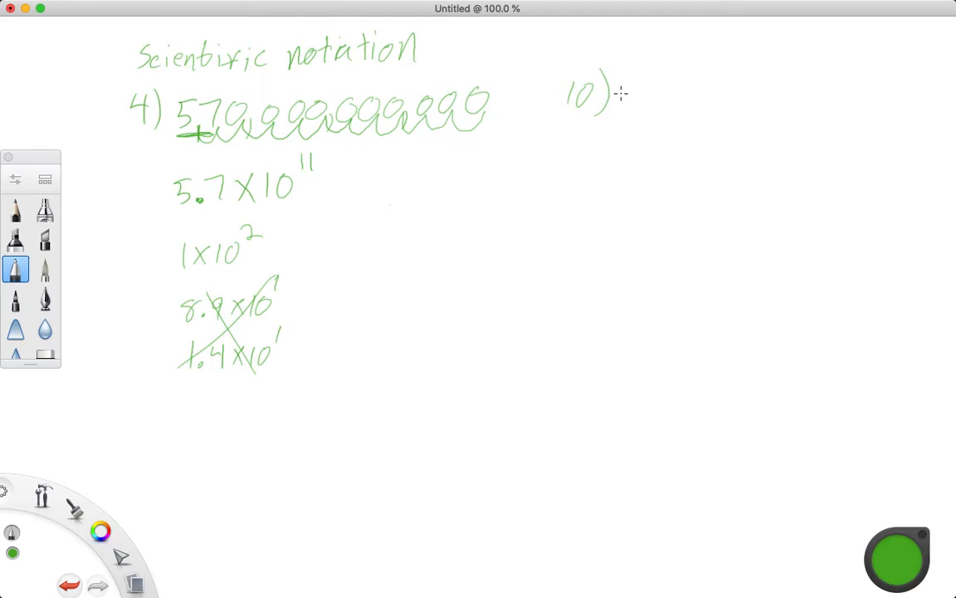
mouse_move(636, 79)
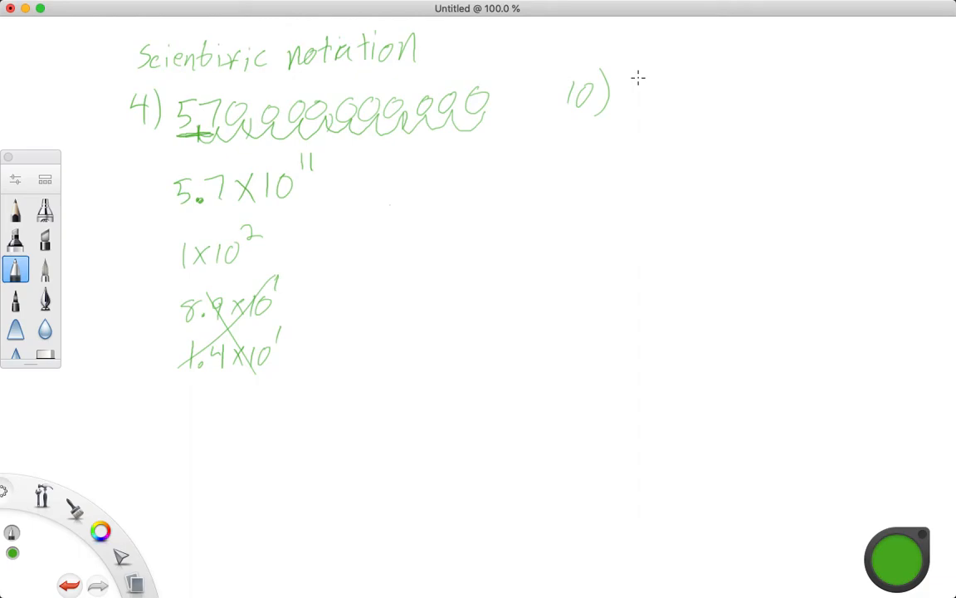
mouse_move(656, 33)
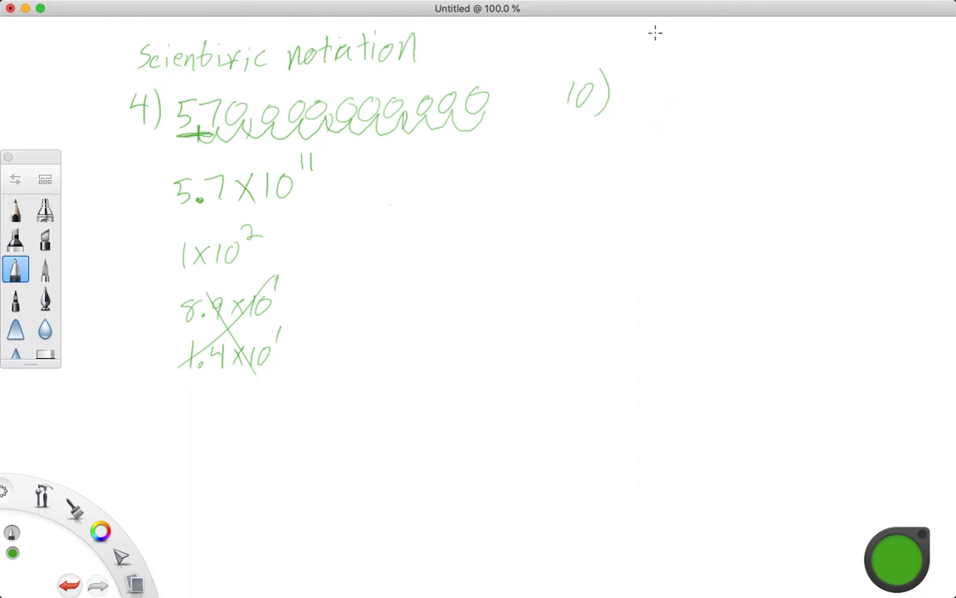
mouse_move(635, 70)
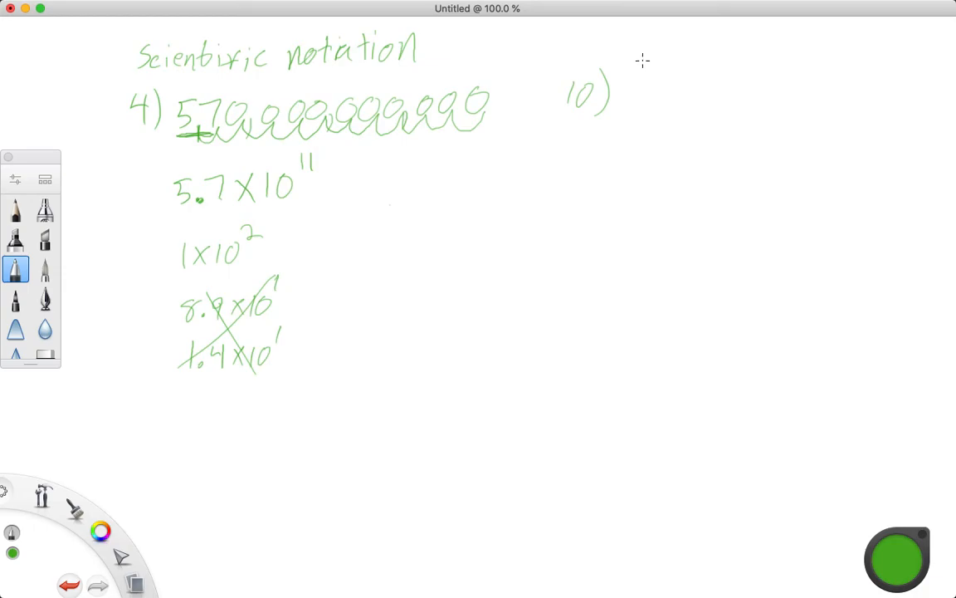
mouse_move(647, 81)
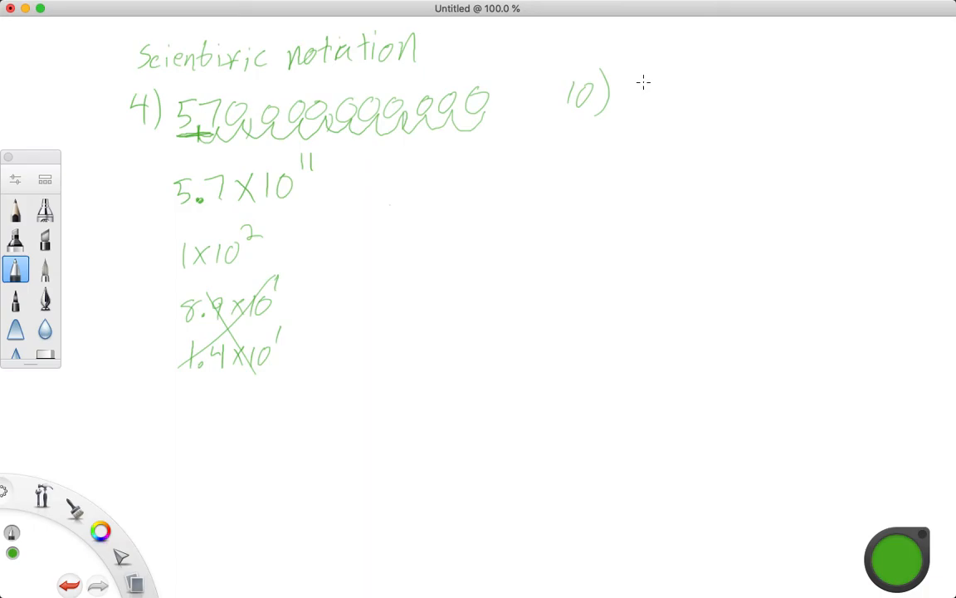
mouse_move(646, 81)
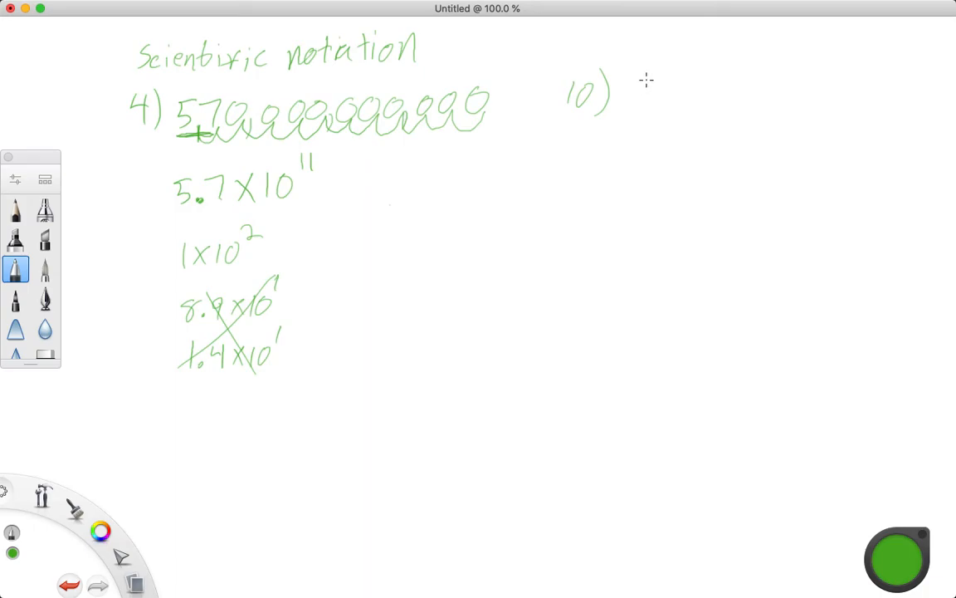
mouse_move(632, 85)
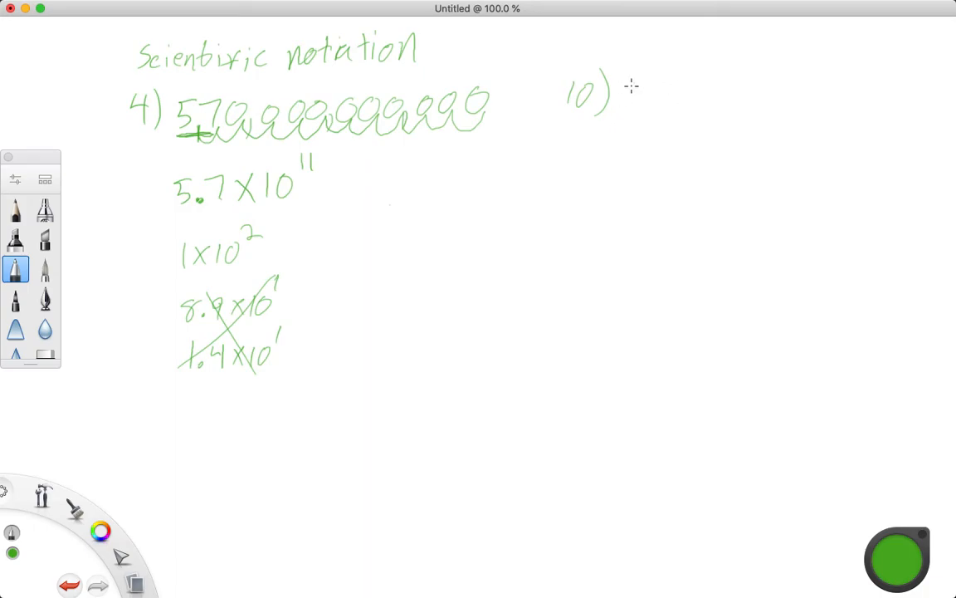
mouse_move(632, 79)
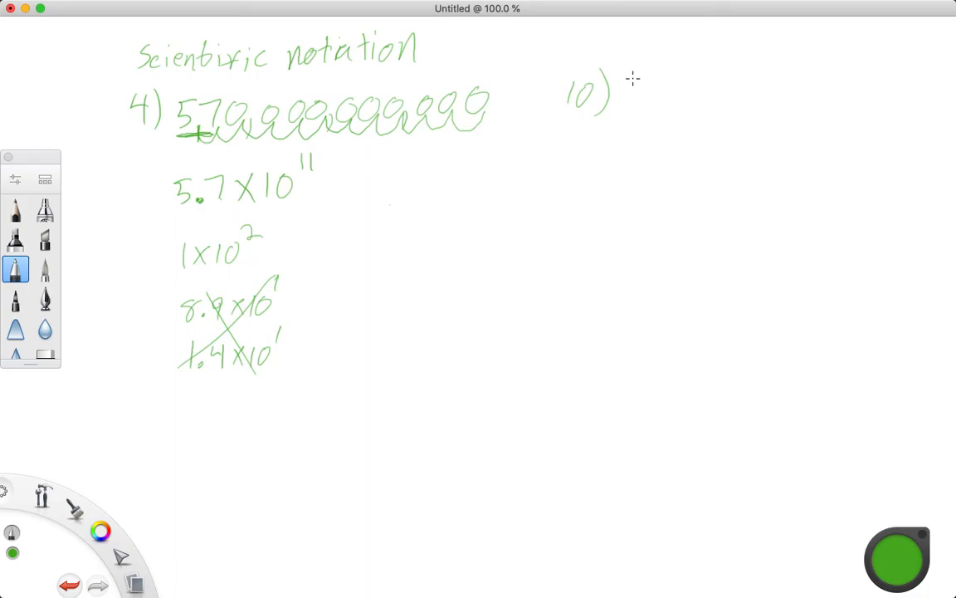
mouse_move(644, 65)
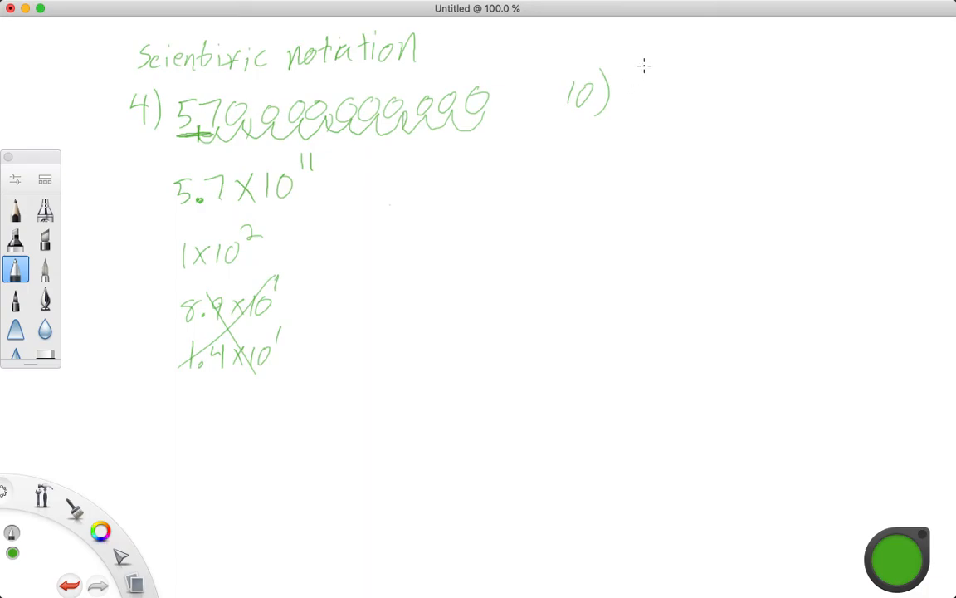
left_click_drag(619, 79, 698, 79)
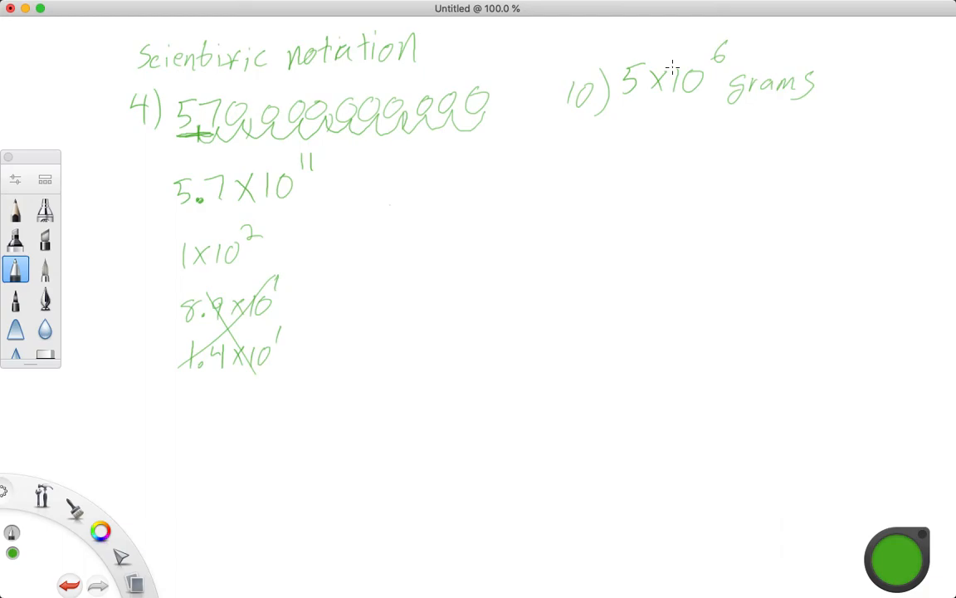
mouse_move(508, 217)
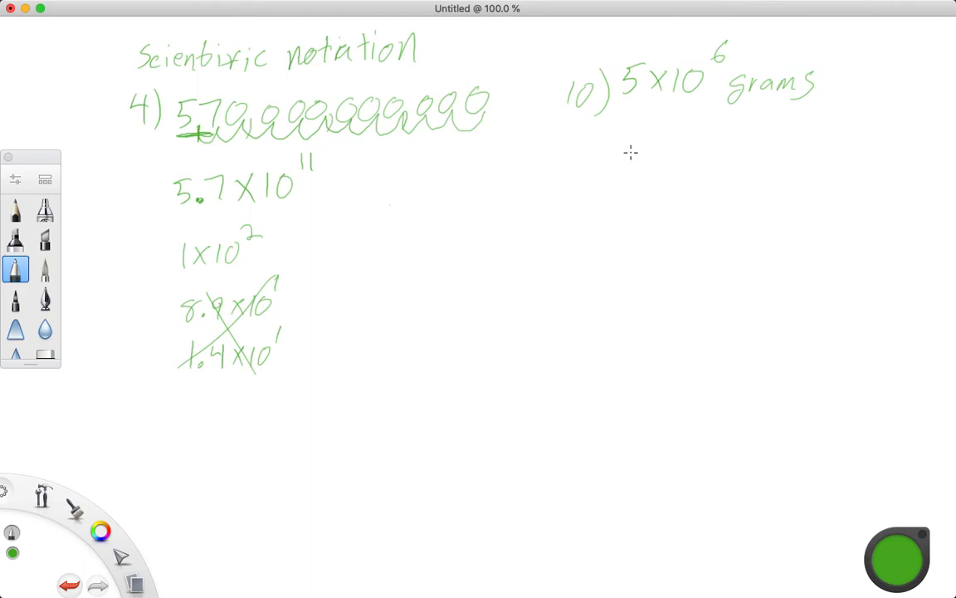
mouse_move(597, 158)
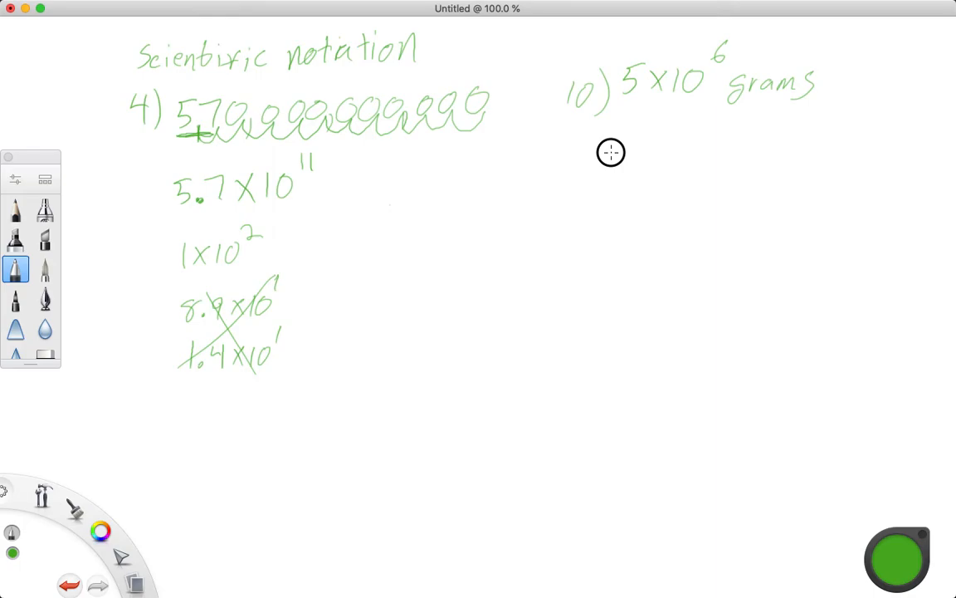
Write 5 with a decimal point and zeros marked by decimal hops under problem 10.
left_click_drag(606, 154, 594, 178)
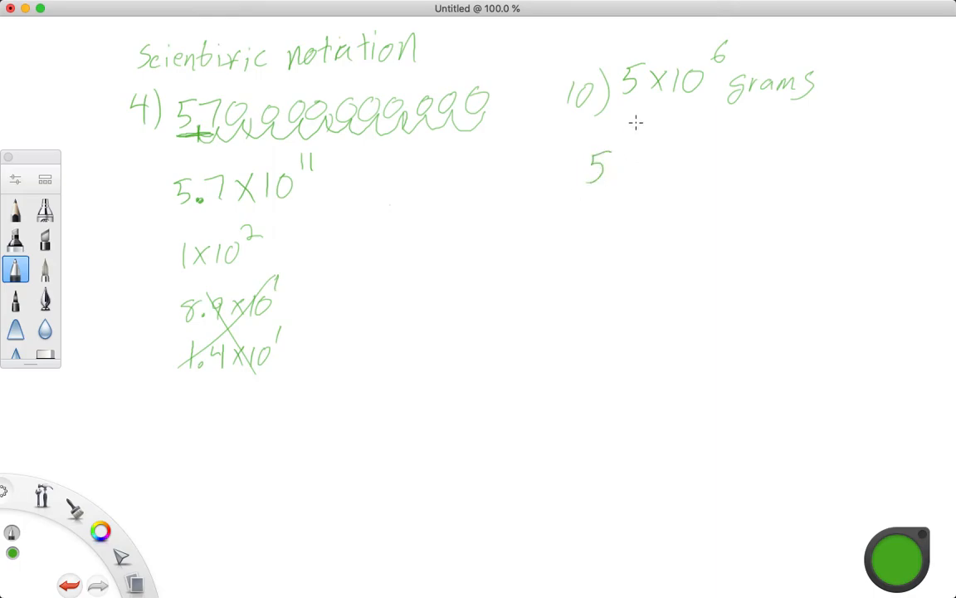
left_click_drag(618, 112, 621, 133)
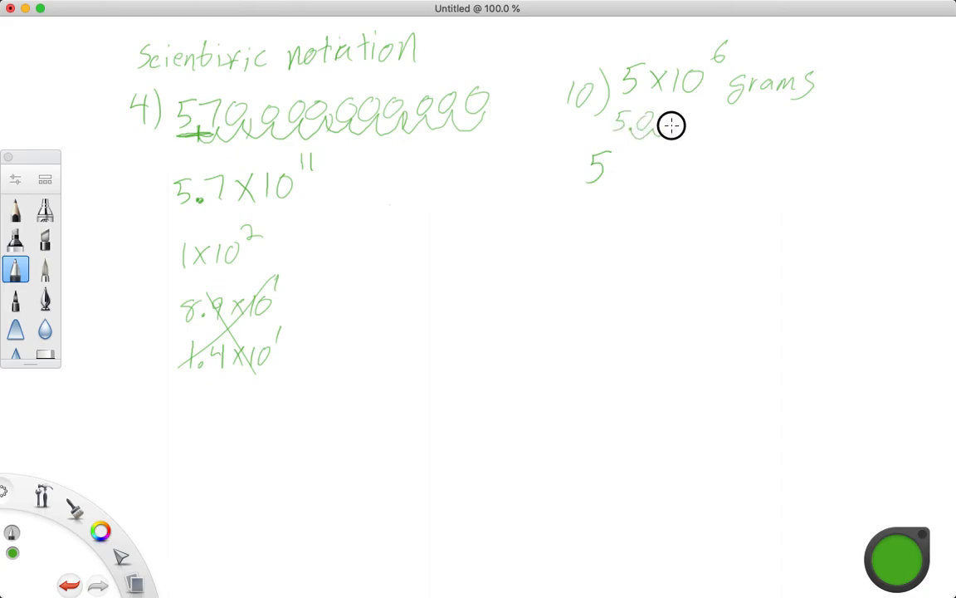
left_click_drag(671, 125, 720, 126)
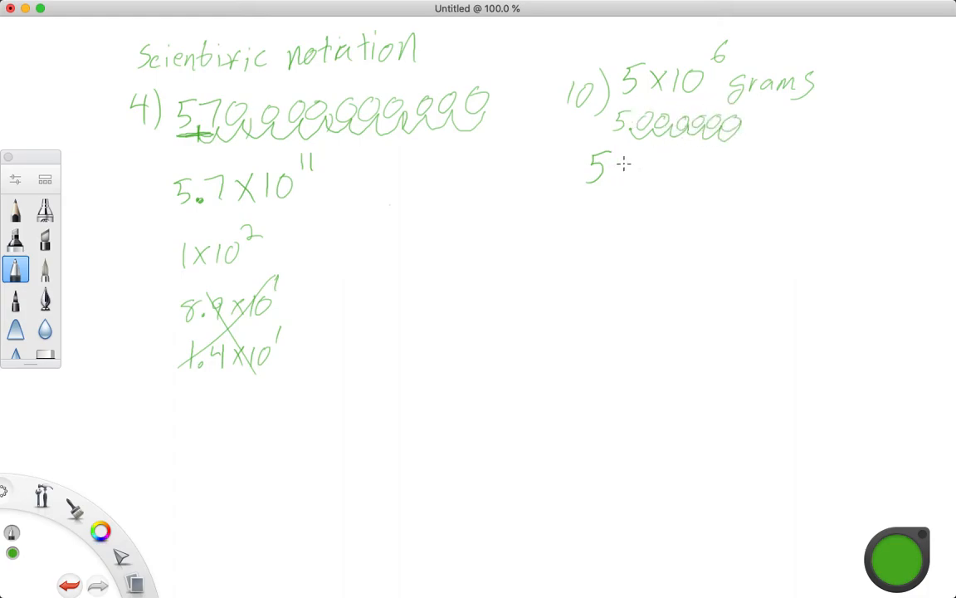
Write the standard-form answer 5,000,000 grams on the line below.
left_click_drag(614, 165, 673, 165)
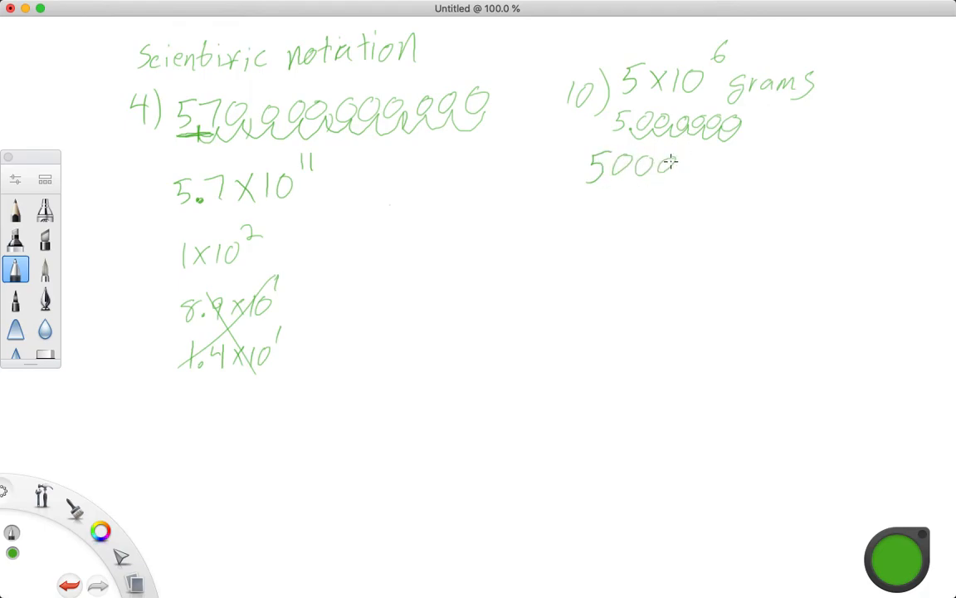
left_click_drag(679, 162, 747, 166)
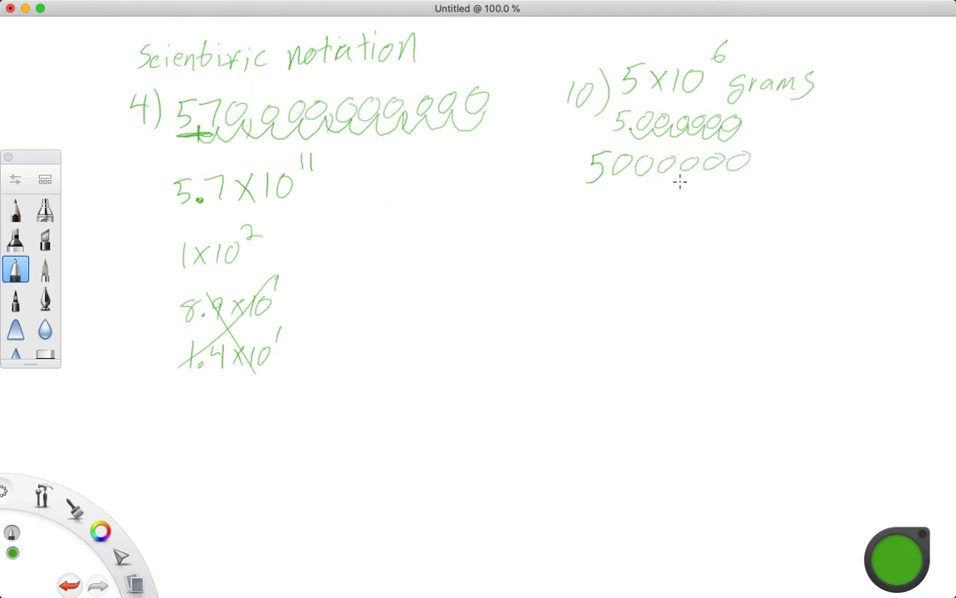
left_click(607, 168)
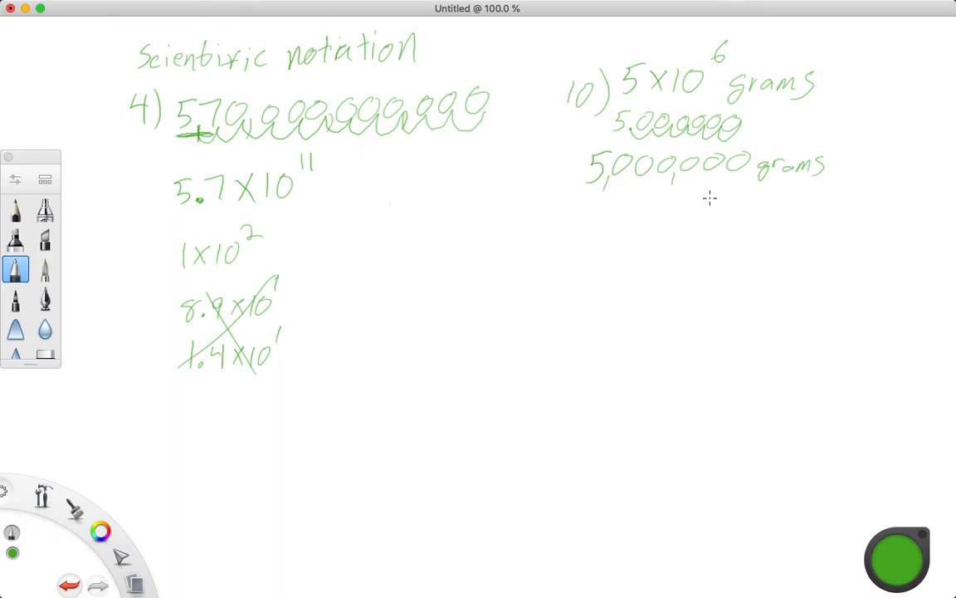
mouse_move(696, 199)
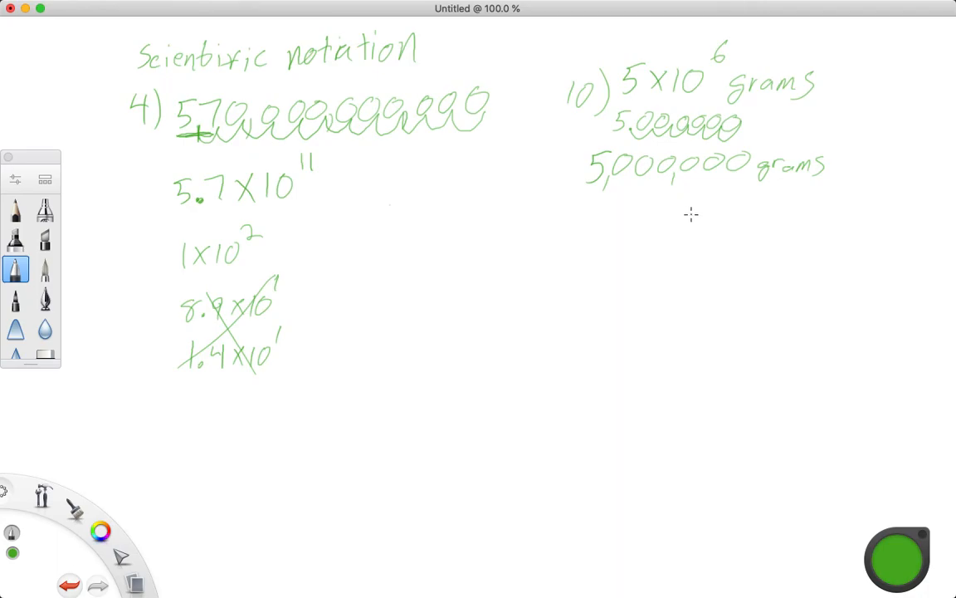
mouse_move(704, 206)
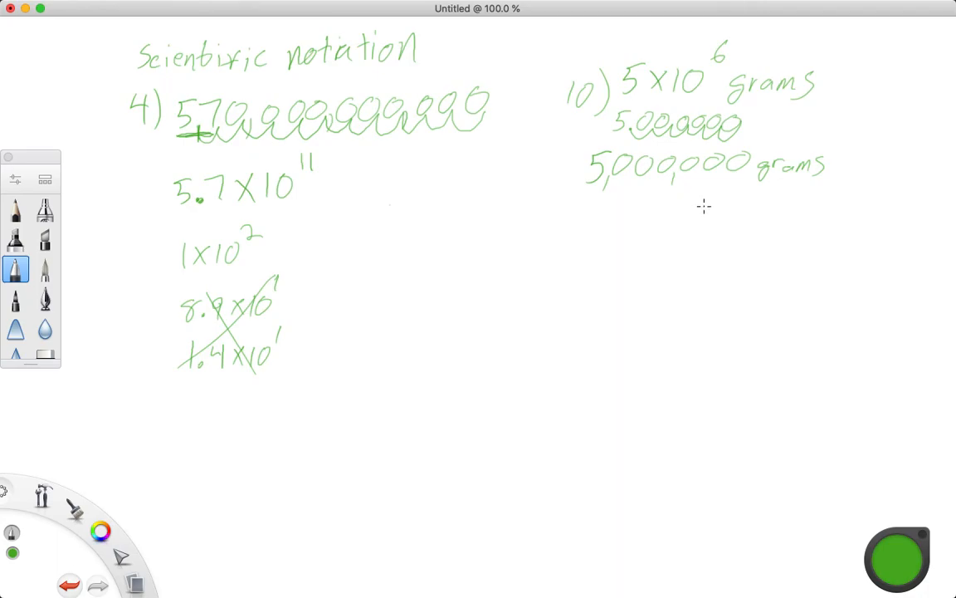
mouse_move(694, 210)
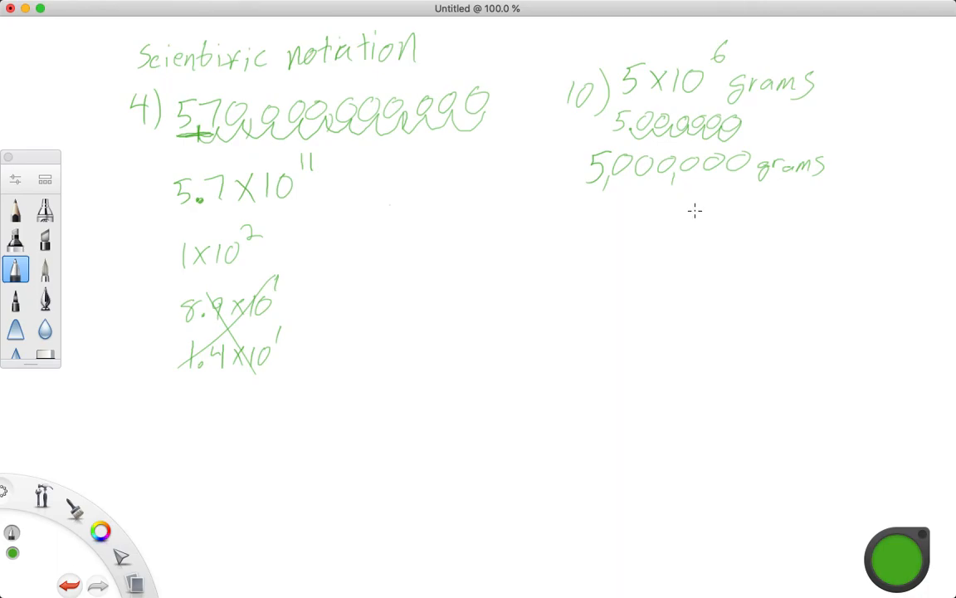
mouse_move(695, 108)
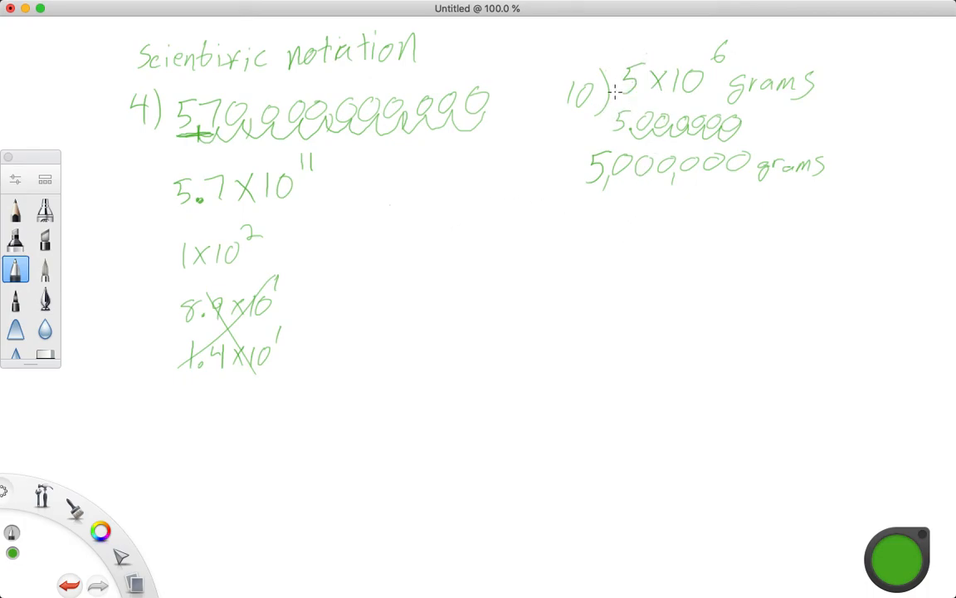
mouse_move(453, 174)
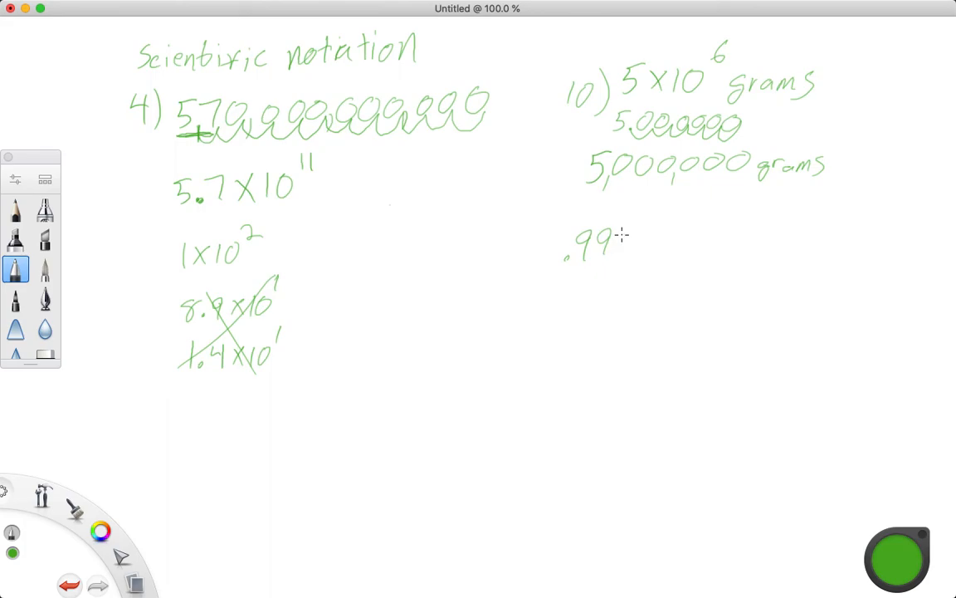
Write 9.999×10⁴ under the grams answer and draw hops under its decimals.
left_click_drag(557, 258, 544, 240)
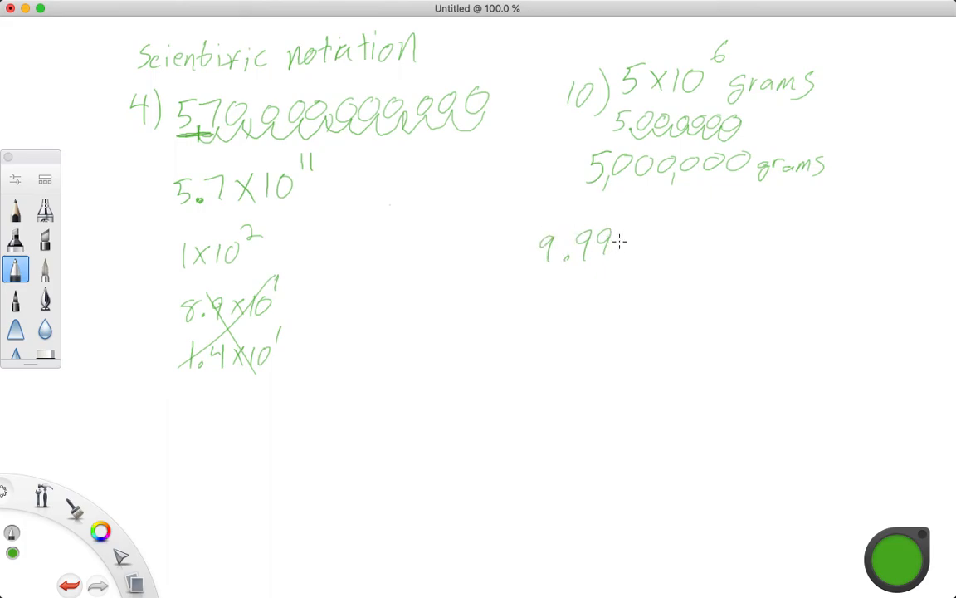
left_click_drag(616, 249, 626, 240)
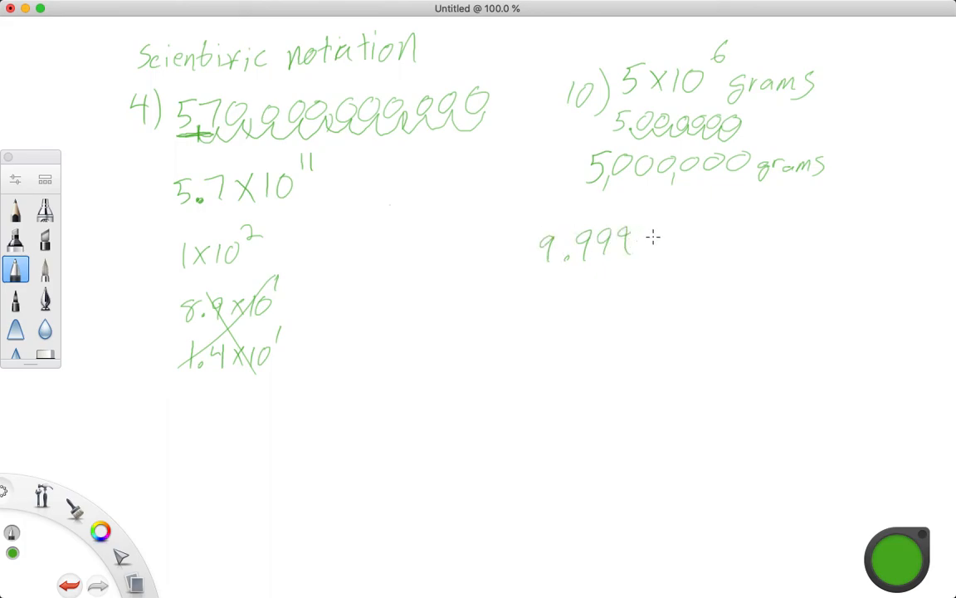
left_click_drag(639, 241, 701, 235)
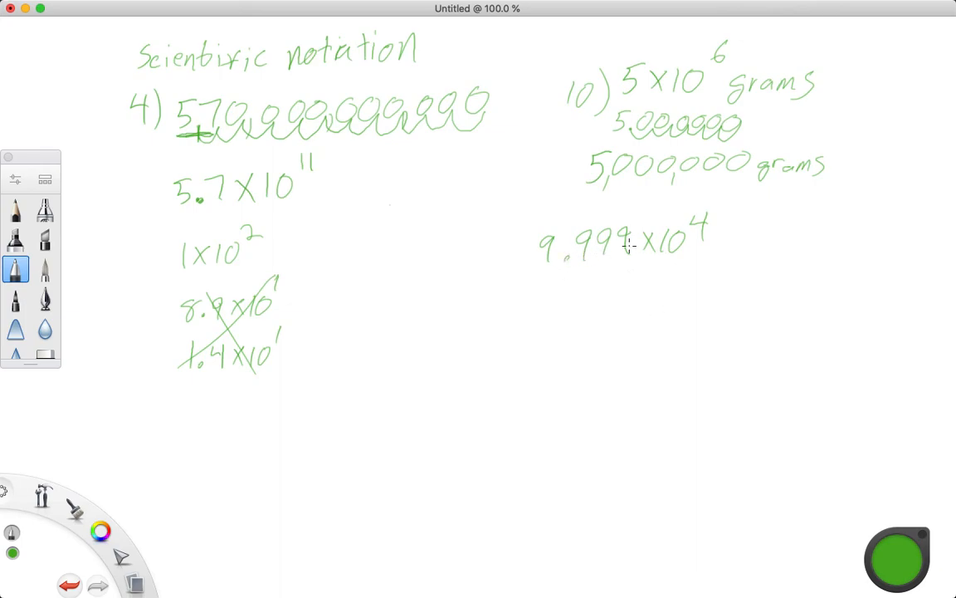
mouse_move(565, 263)
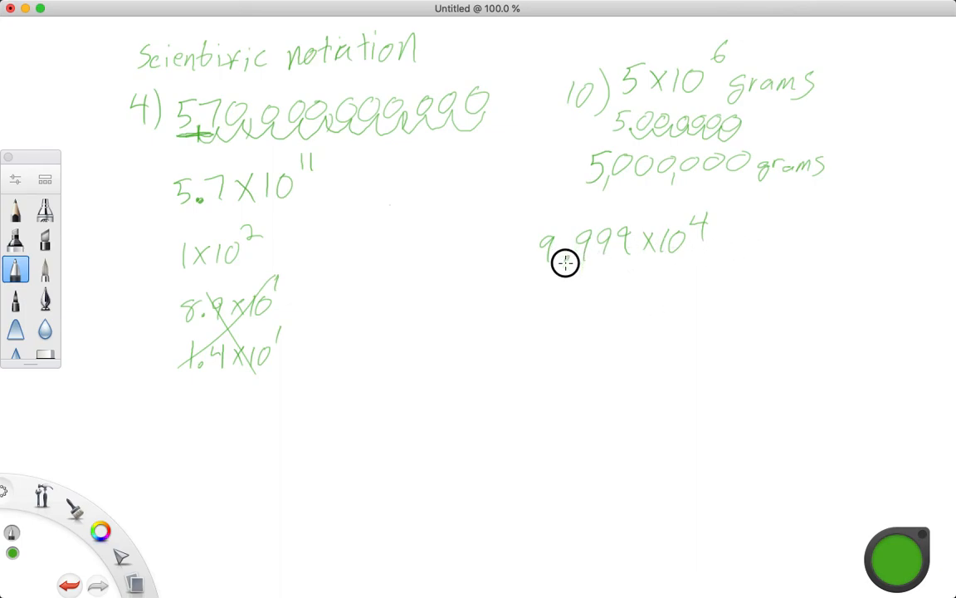
left_click_drag(564, 264, 646, 264)
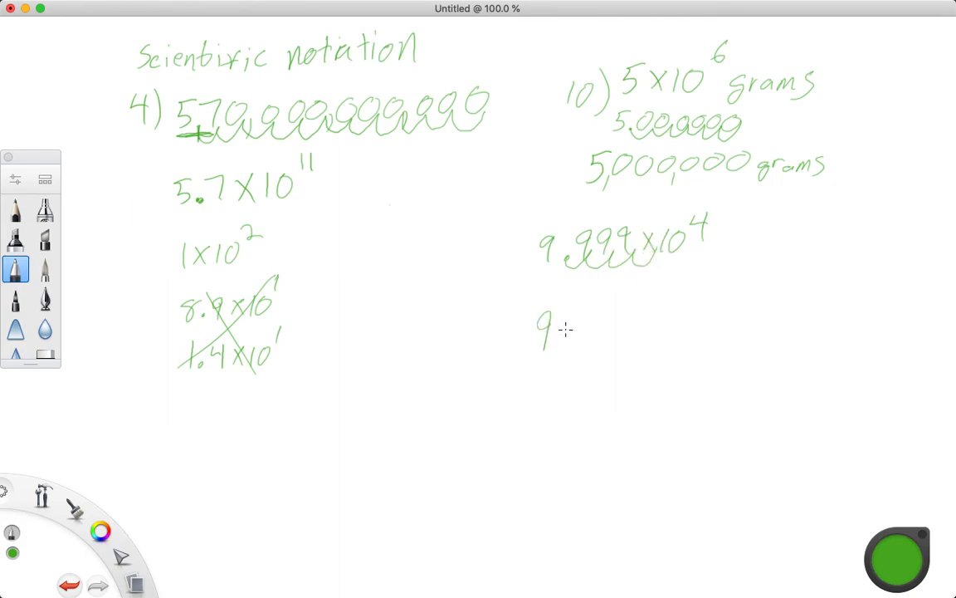
Write the nines and final zero of 99,990 beneath 9.999×10⁴.
left_click_drag(560, 324, 573, 340)
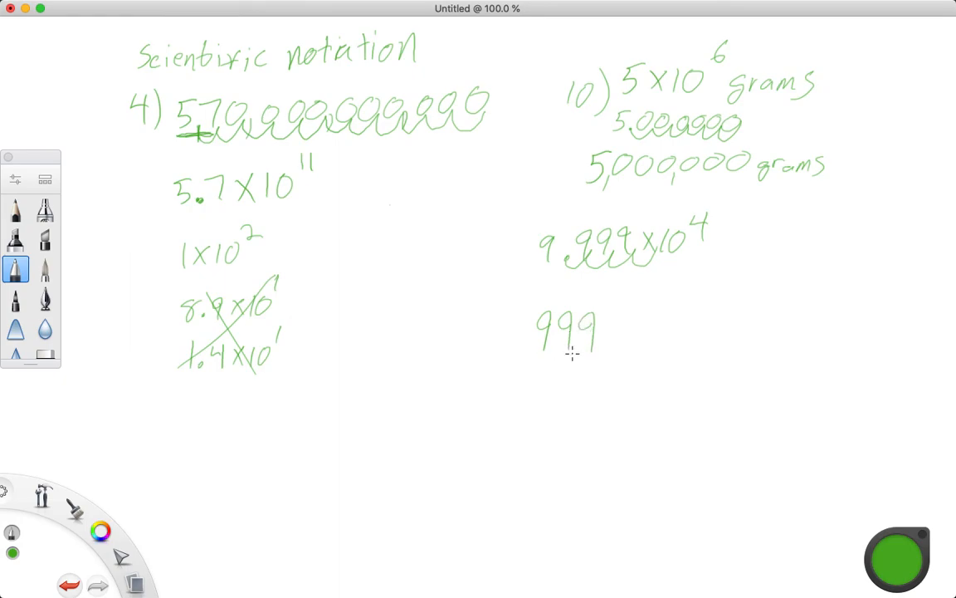
mouse_move(613, 322)
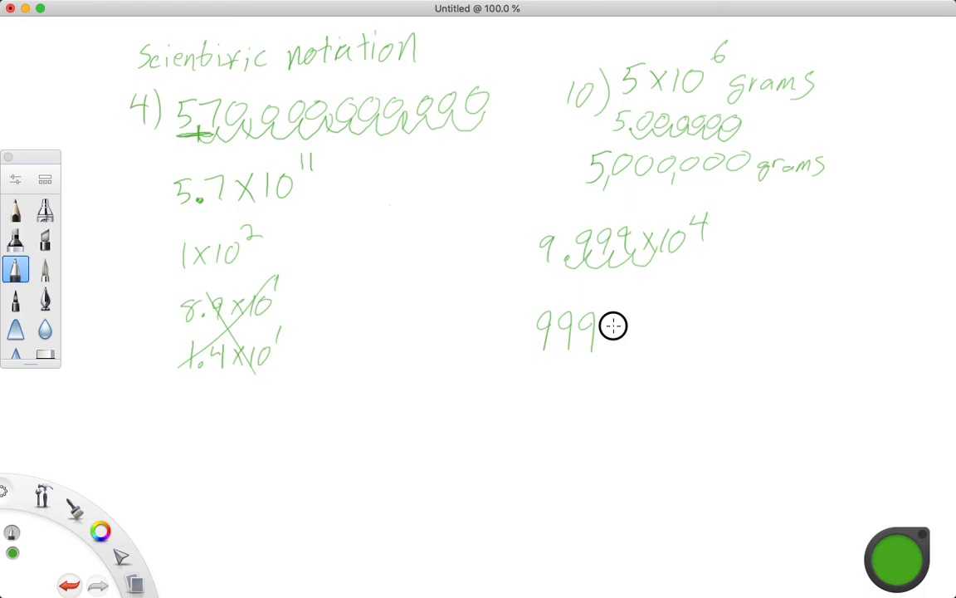
key("cmd+tab")
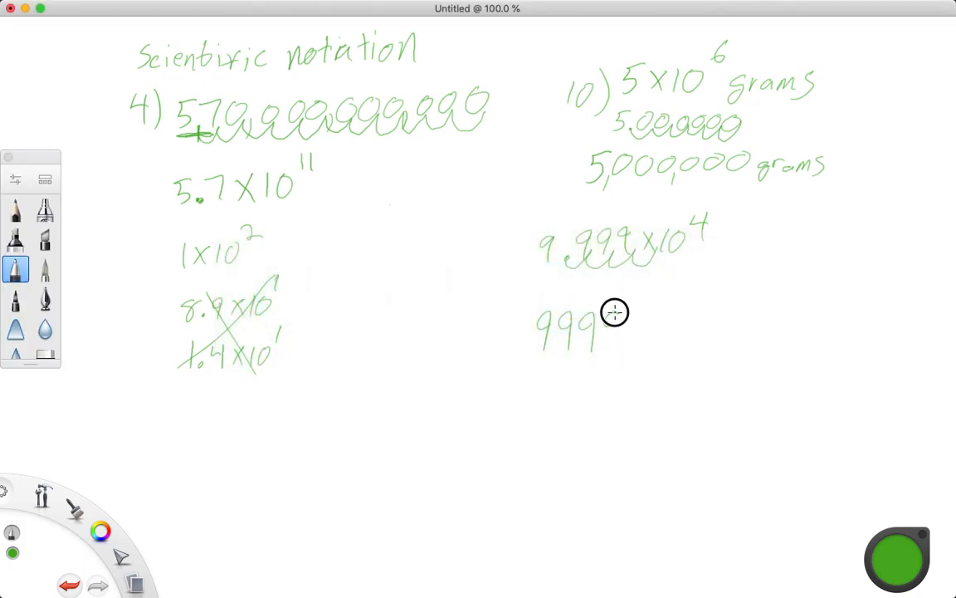
left_click_drag(598, 315, 627, 349)
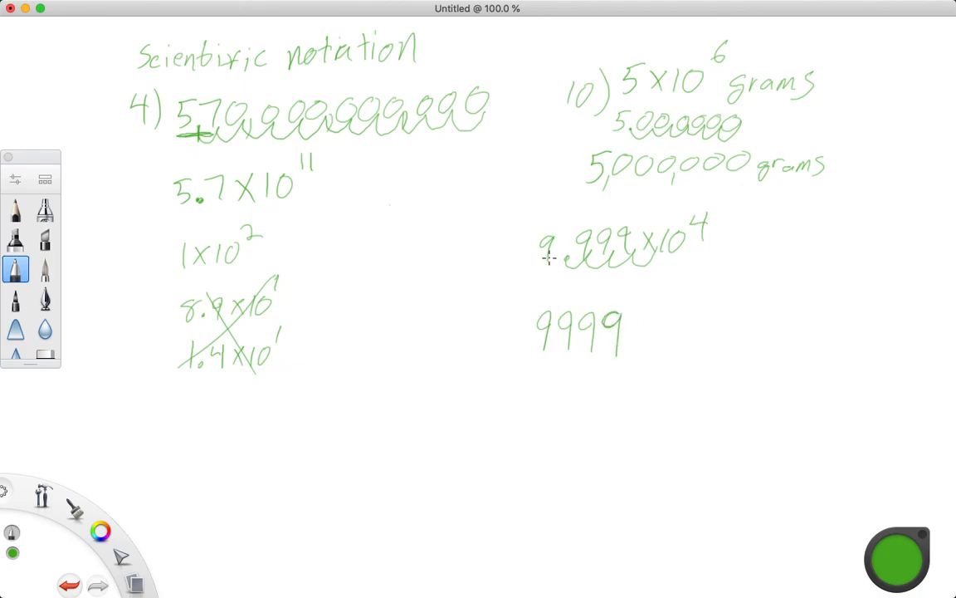
mouse_move(631, 263)
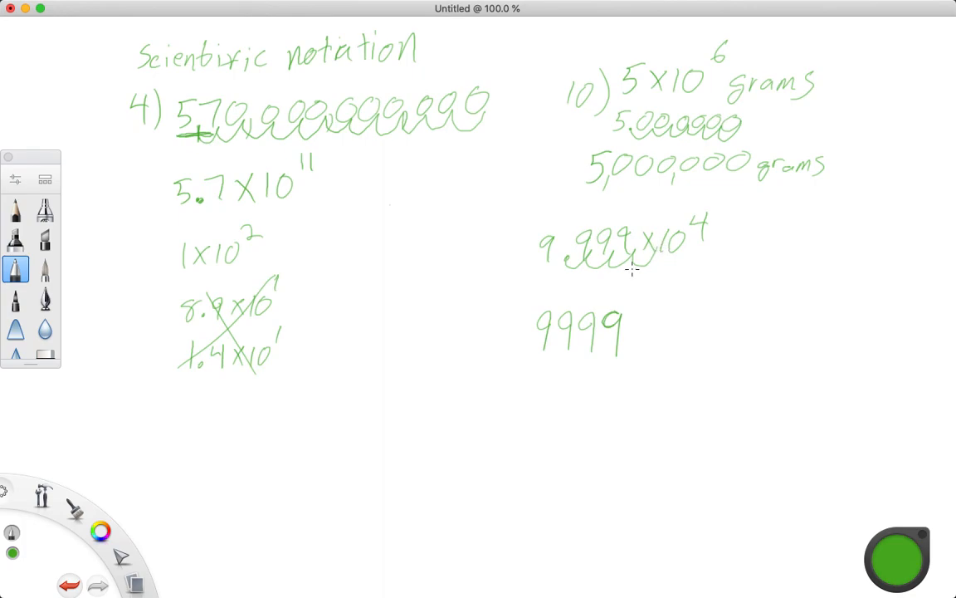
left_click_drag(630, 328, 639, 349)
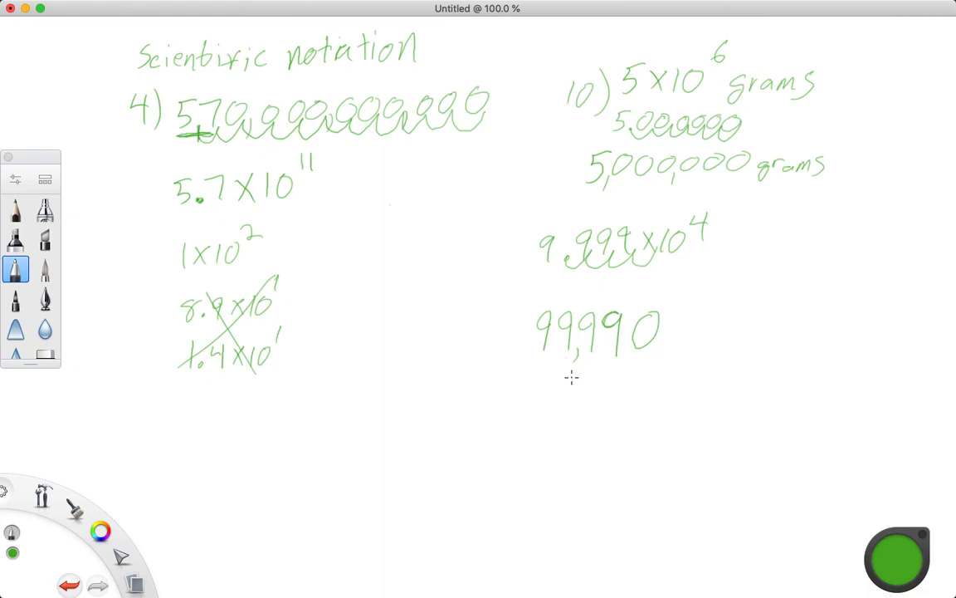
mouse_move(579, 271)
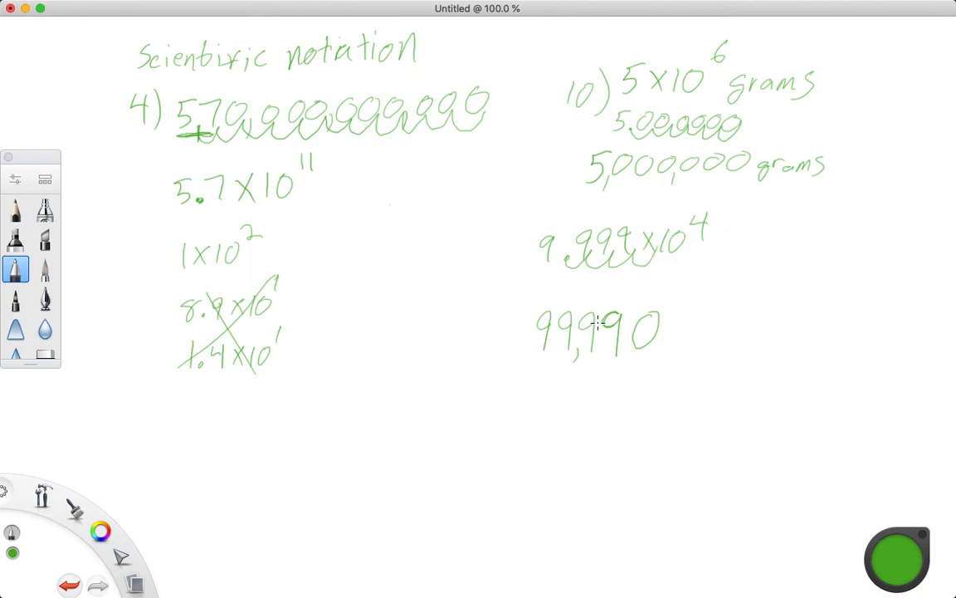
mouse_move(544, 299)
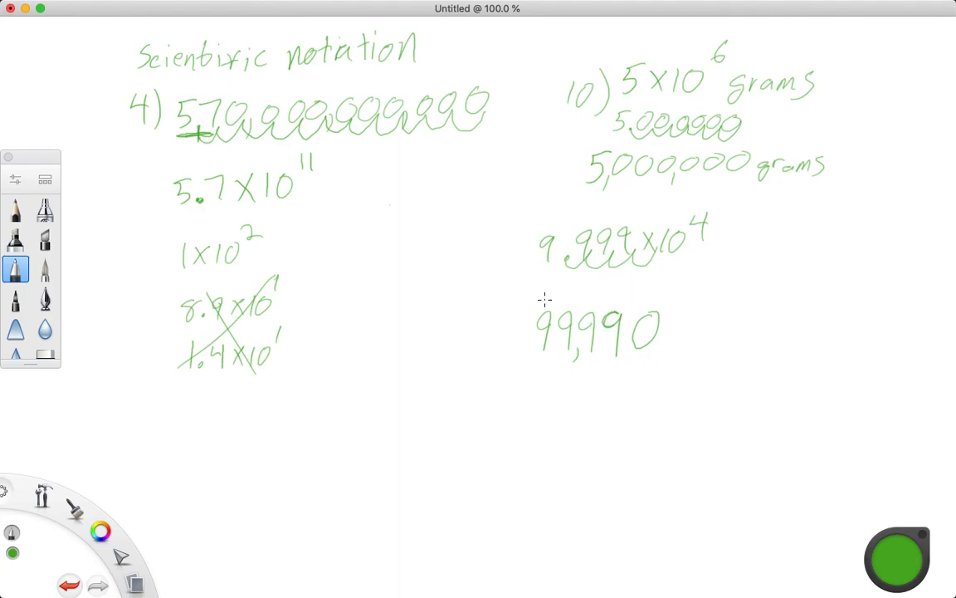